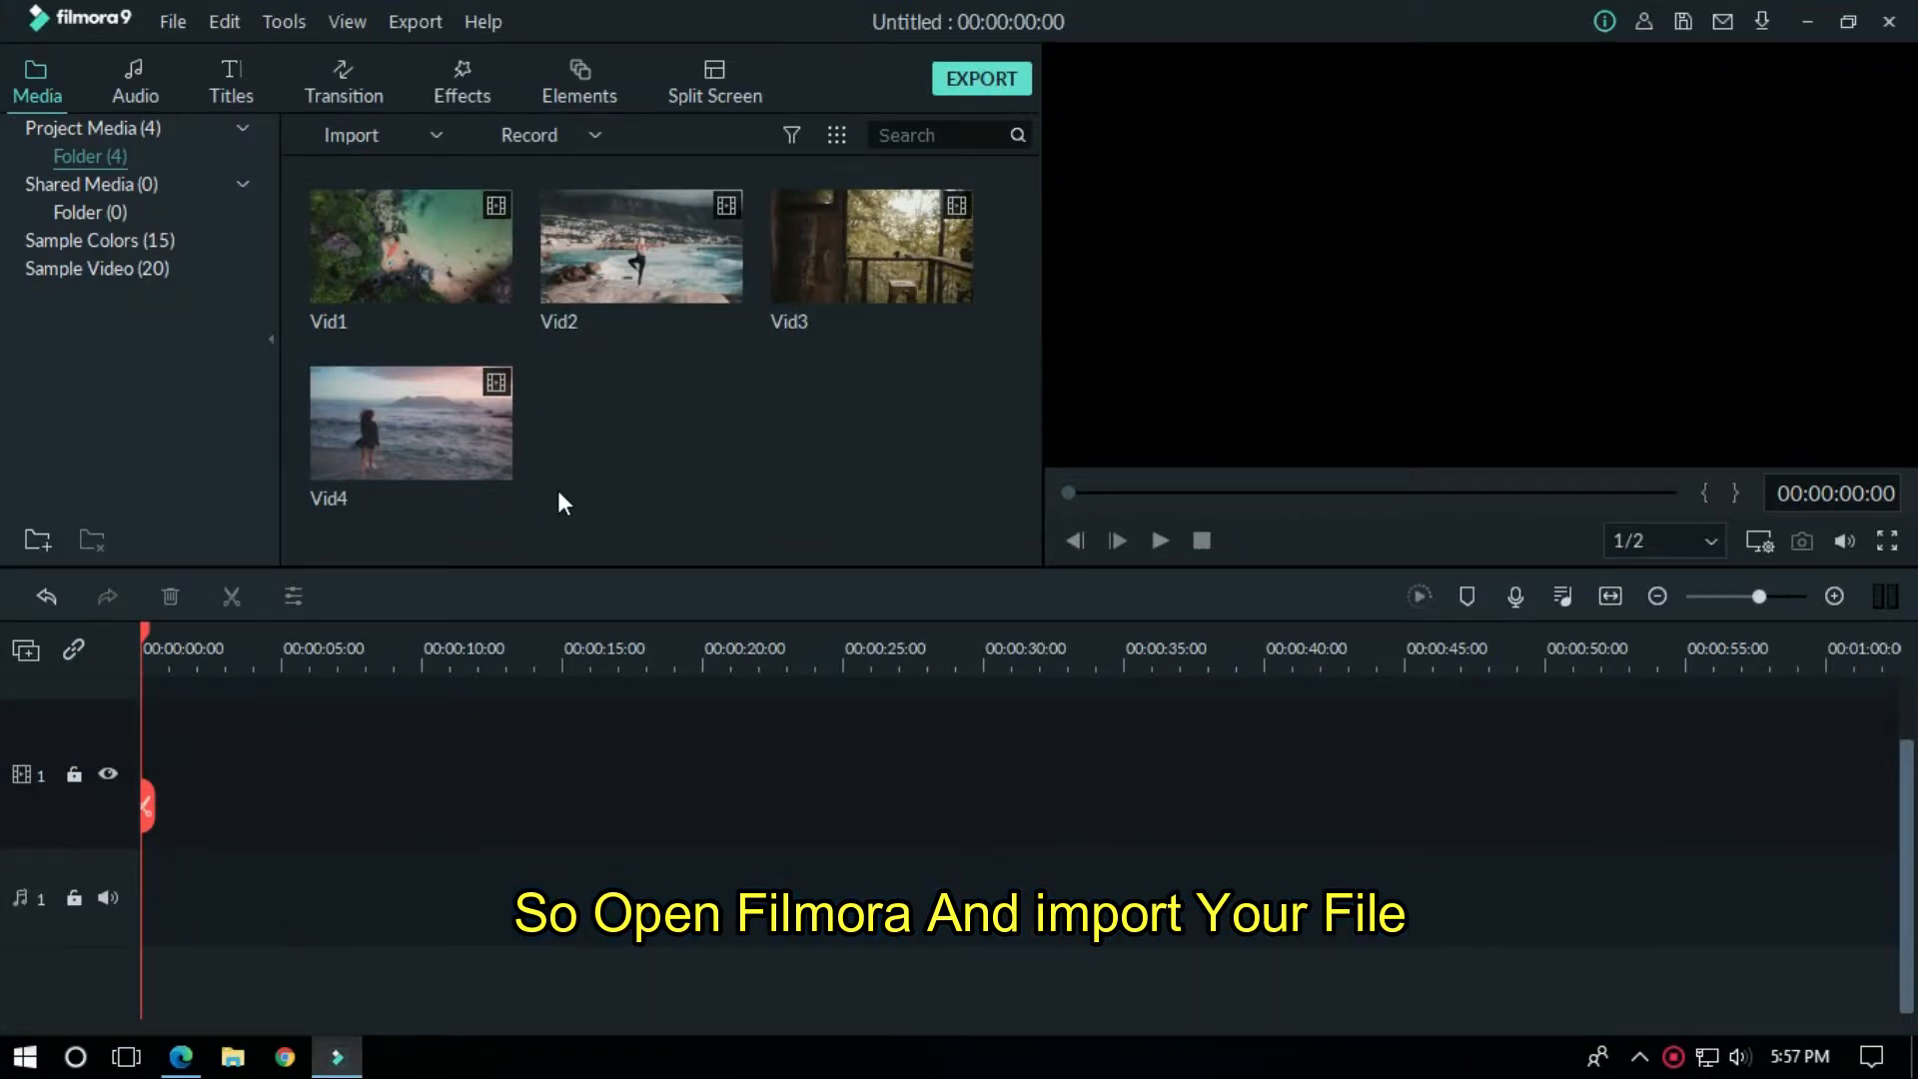
pyautogui.moveTo(870, 245)
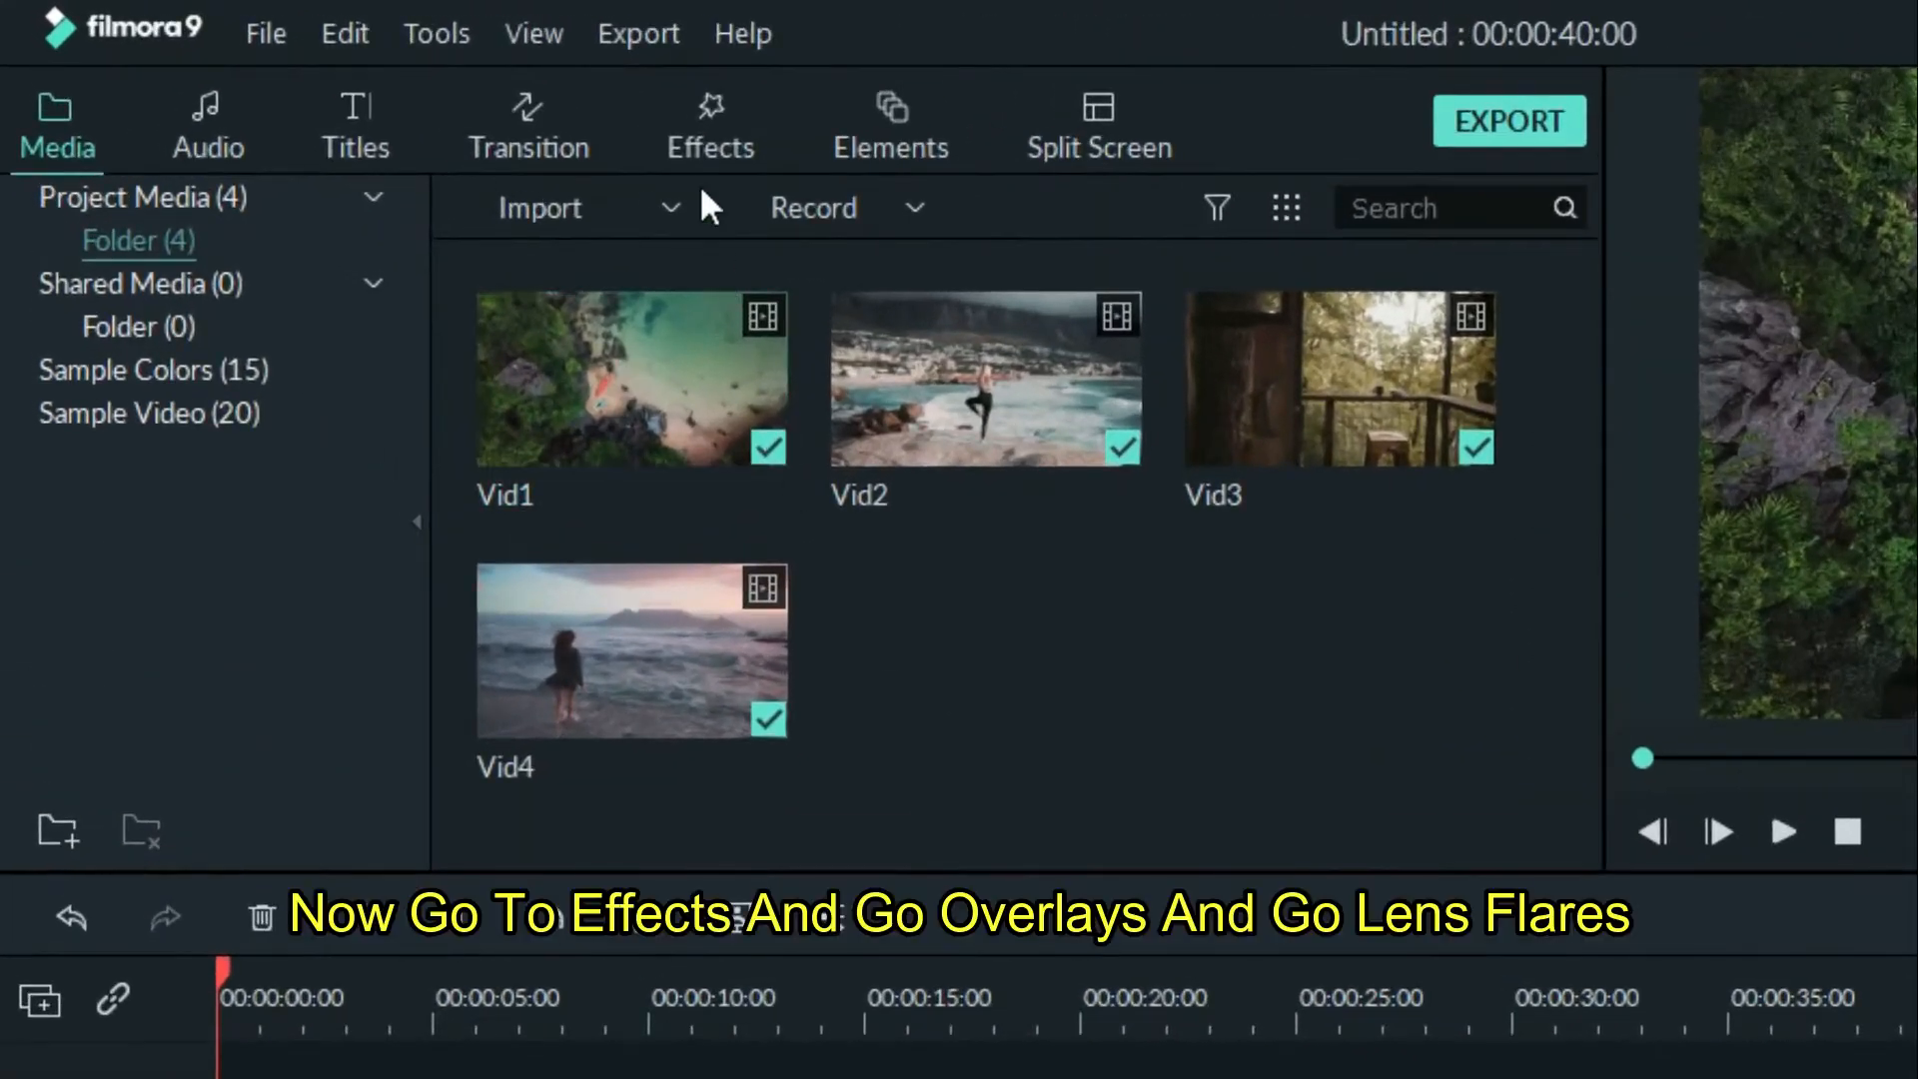
# Step: Bring up the Lens Flares overlays in the Effects library and move the preview to about five seconds
pyautogui.click(710, 122)
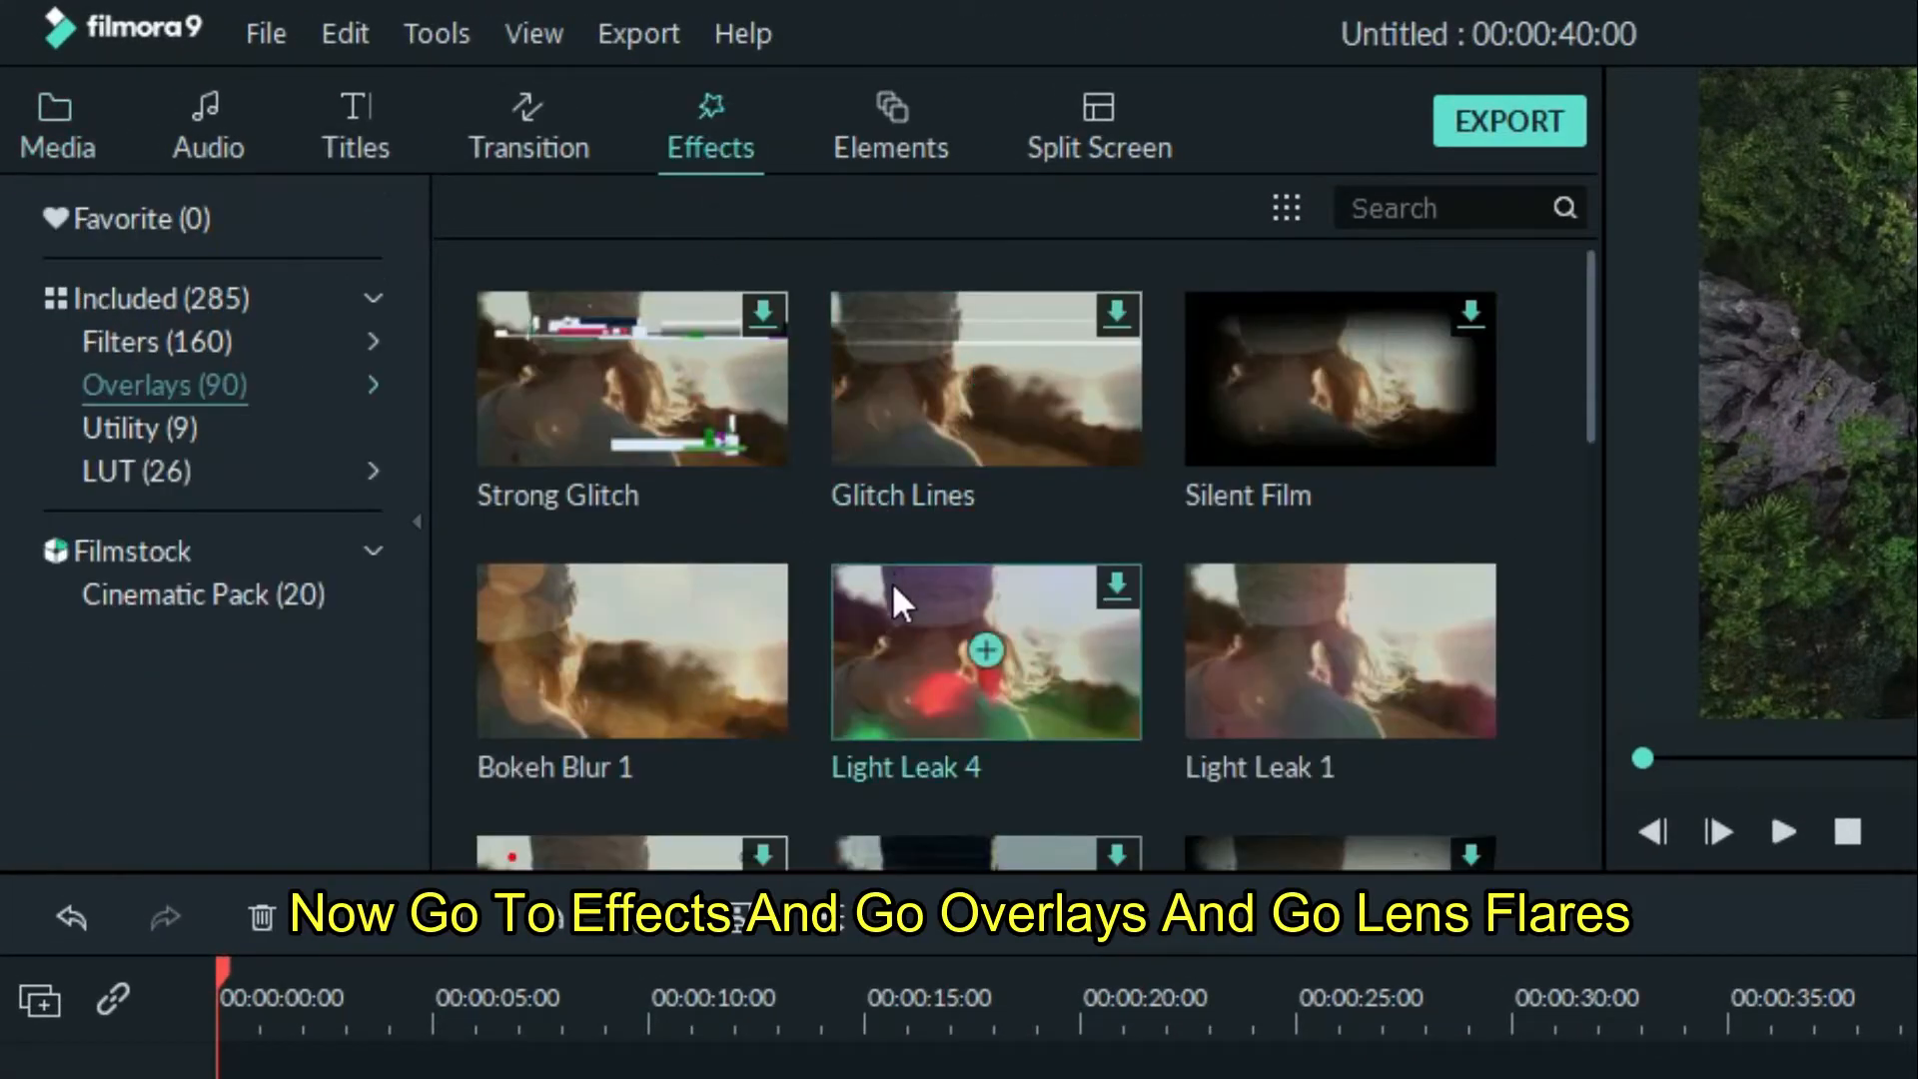
pyautogui.click(164, 385)
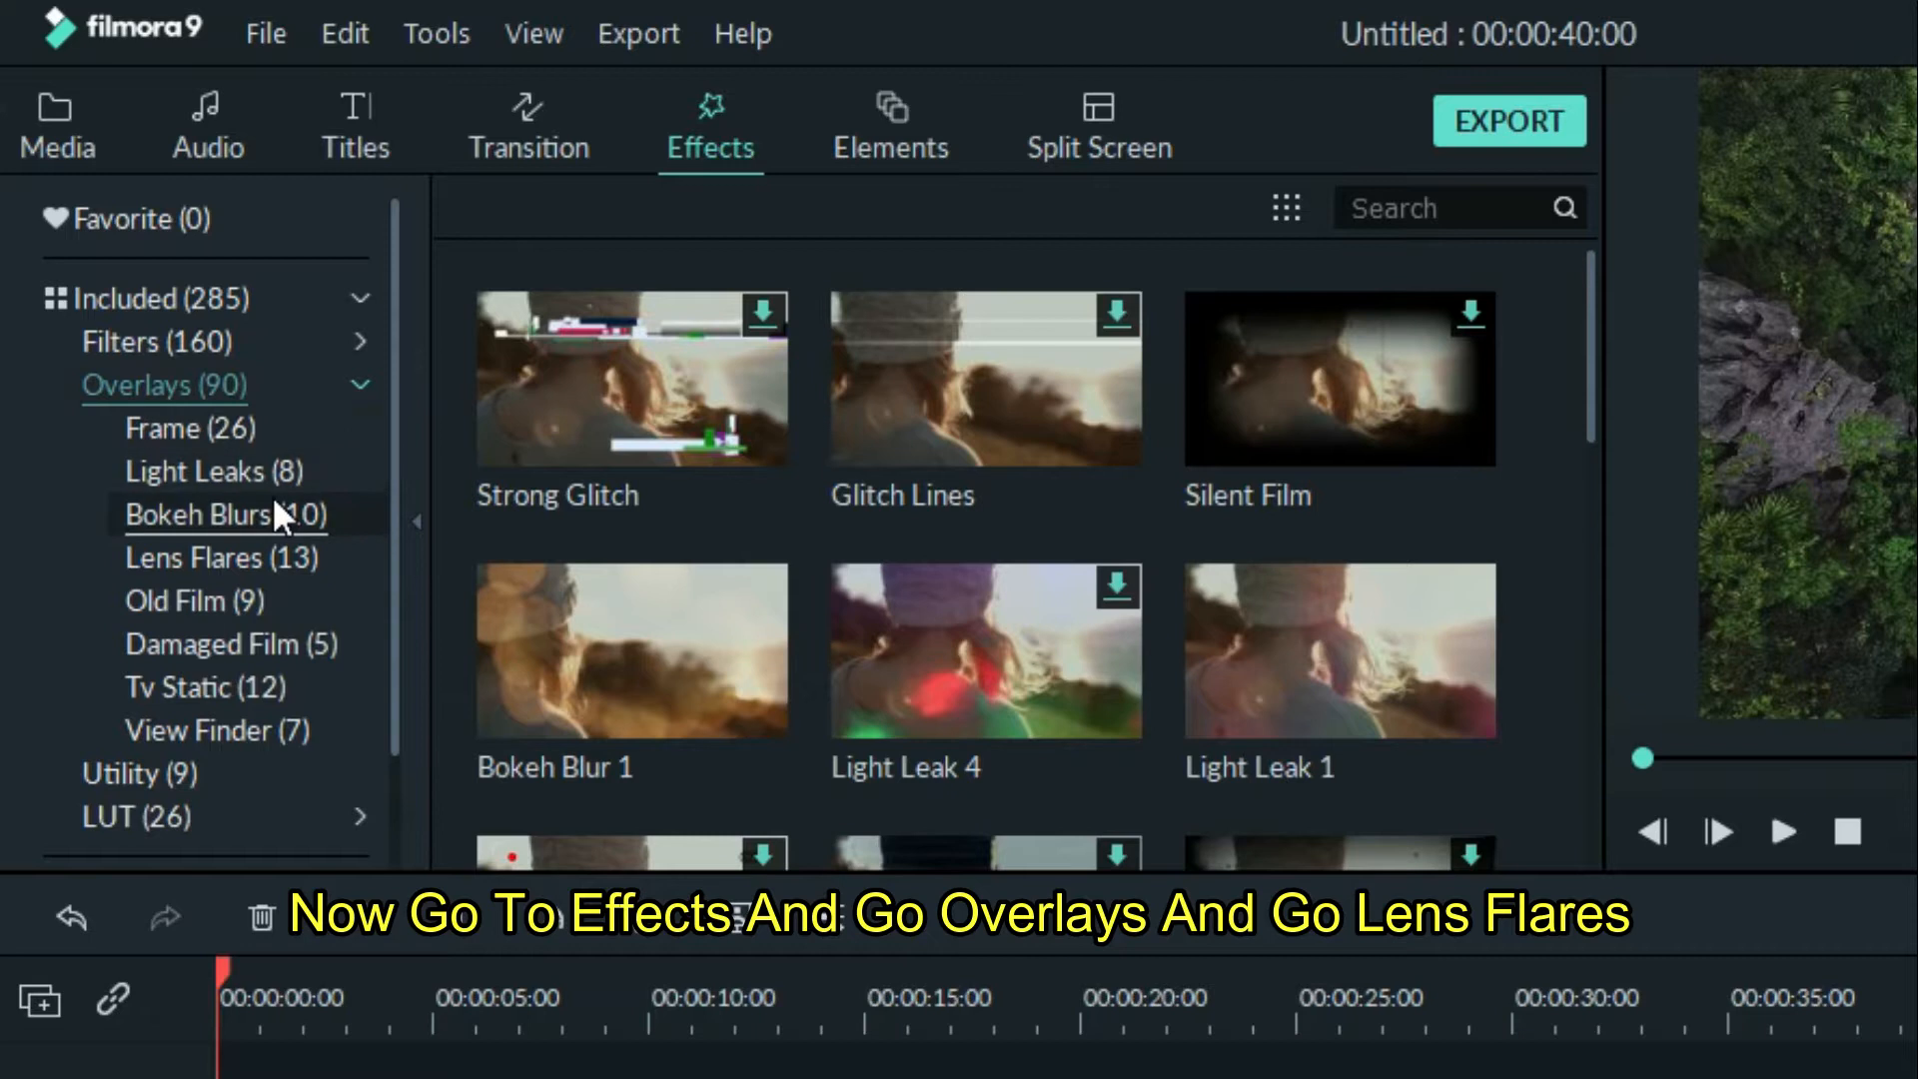
pyautogui.click(222, 557)
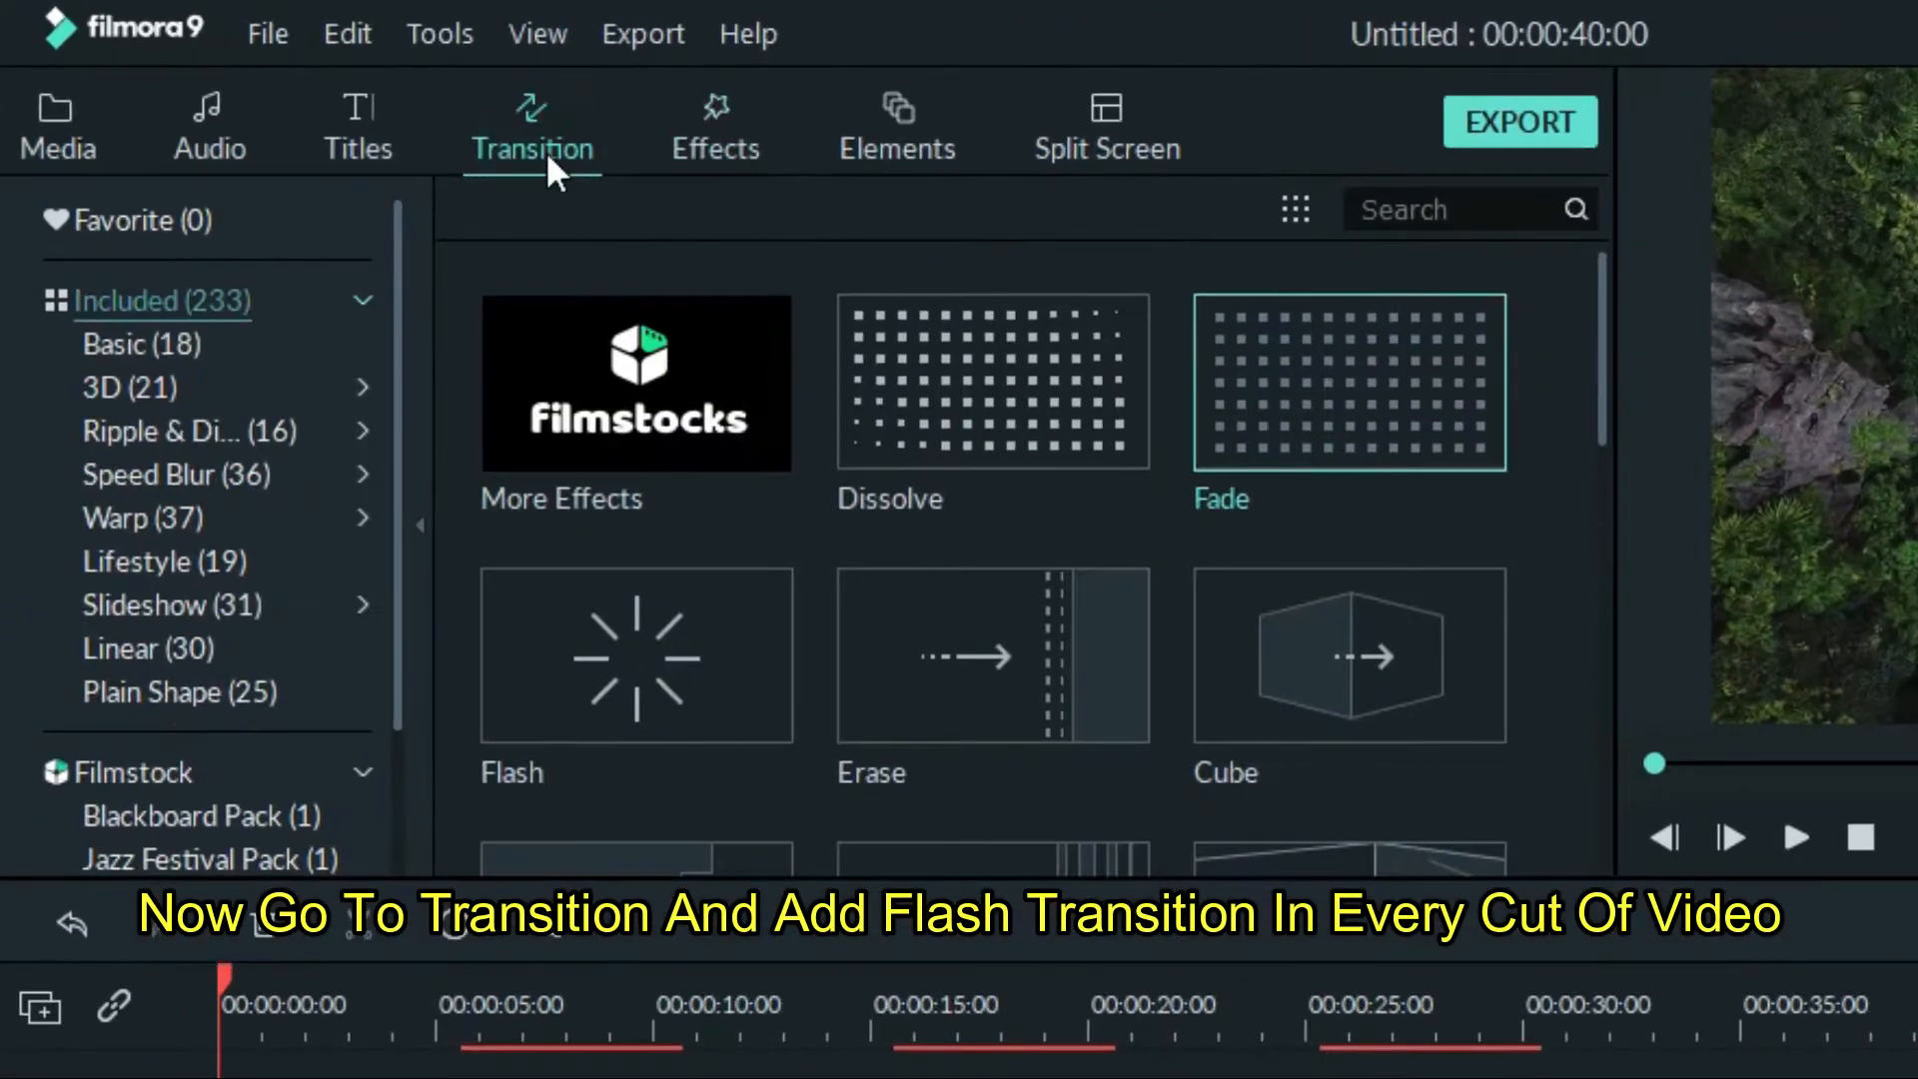
pyautogui.scroll(-3)
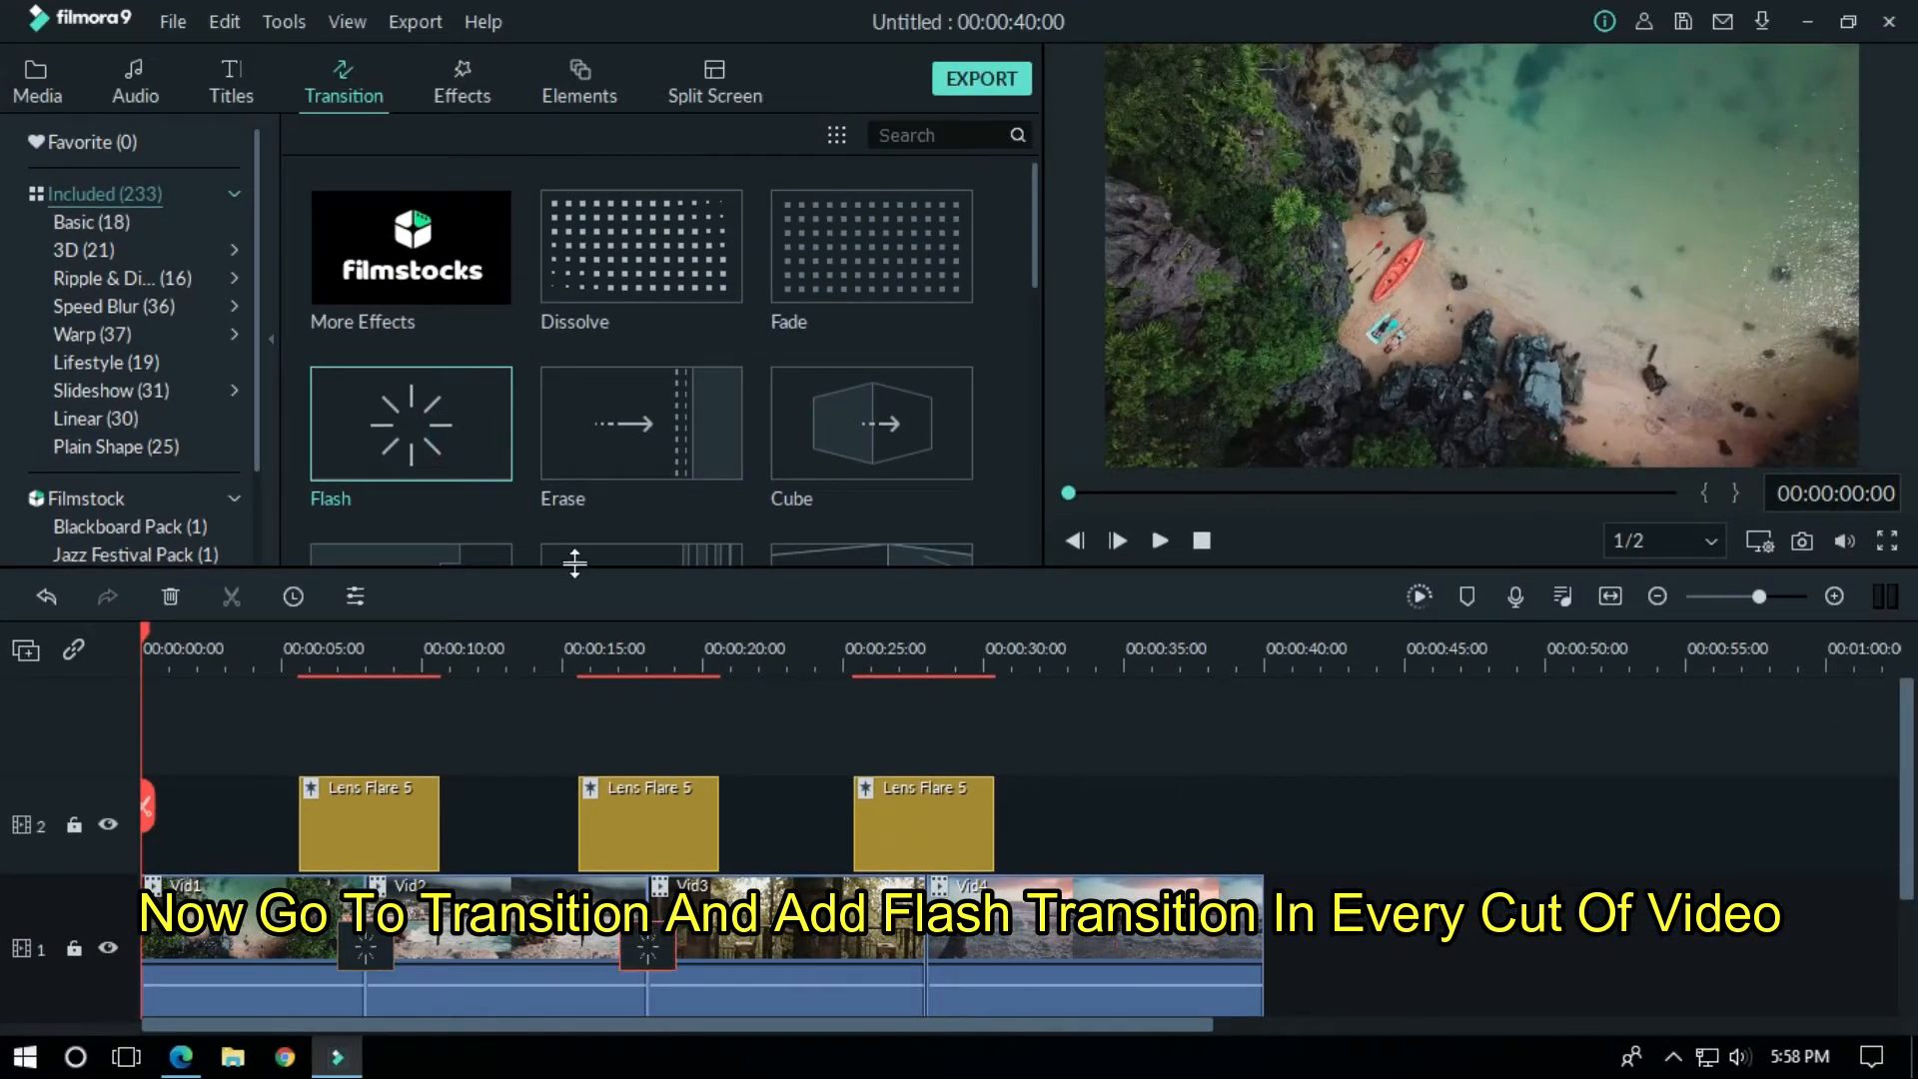
pyautogui.click(282, 648)
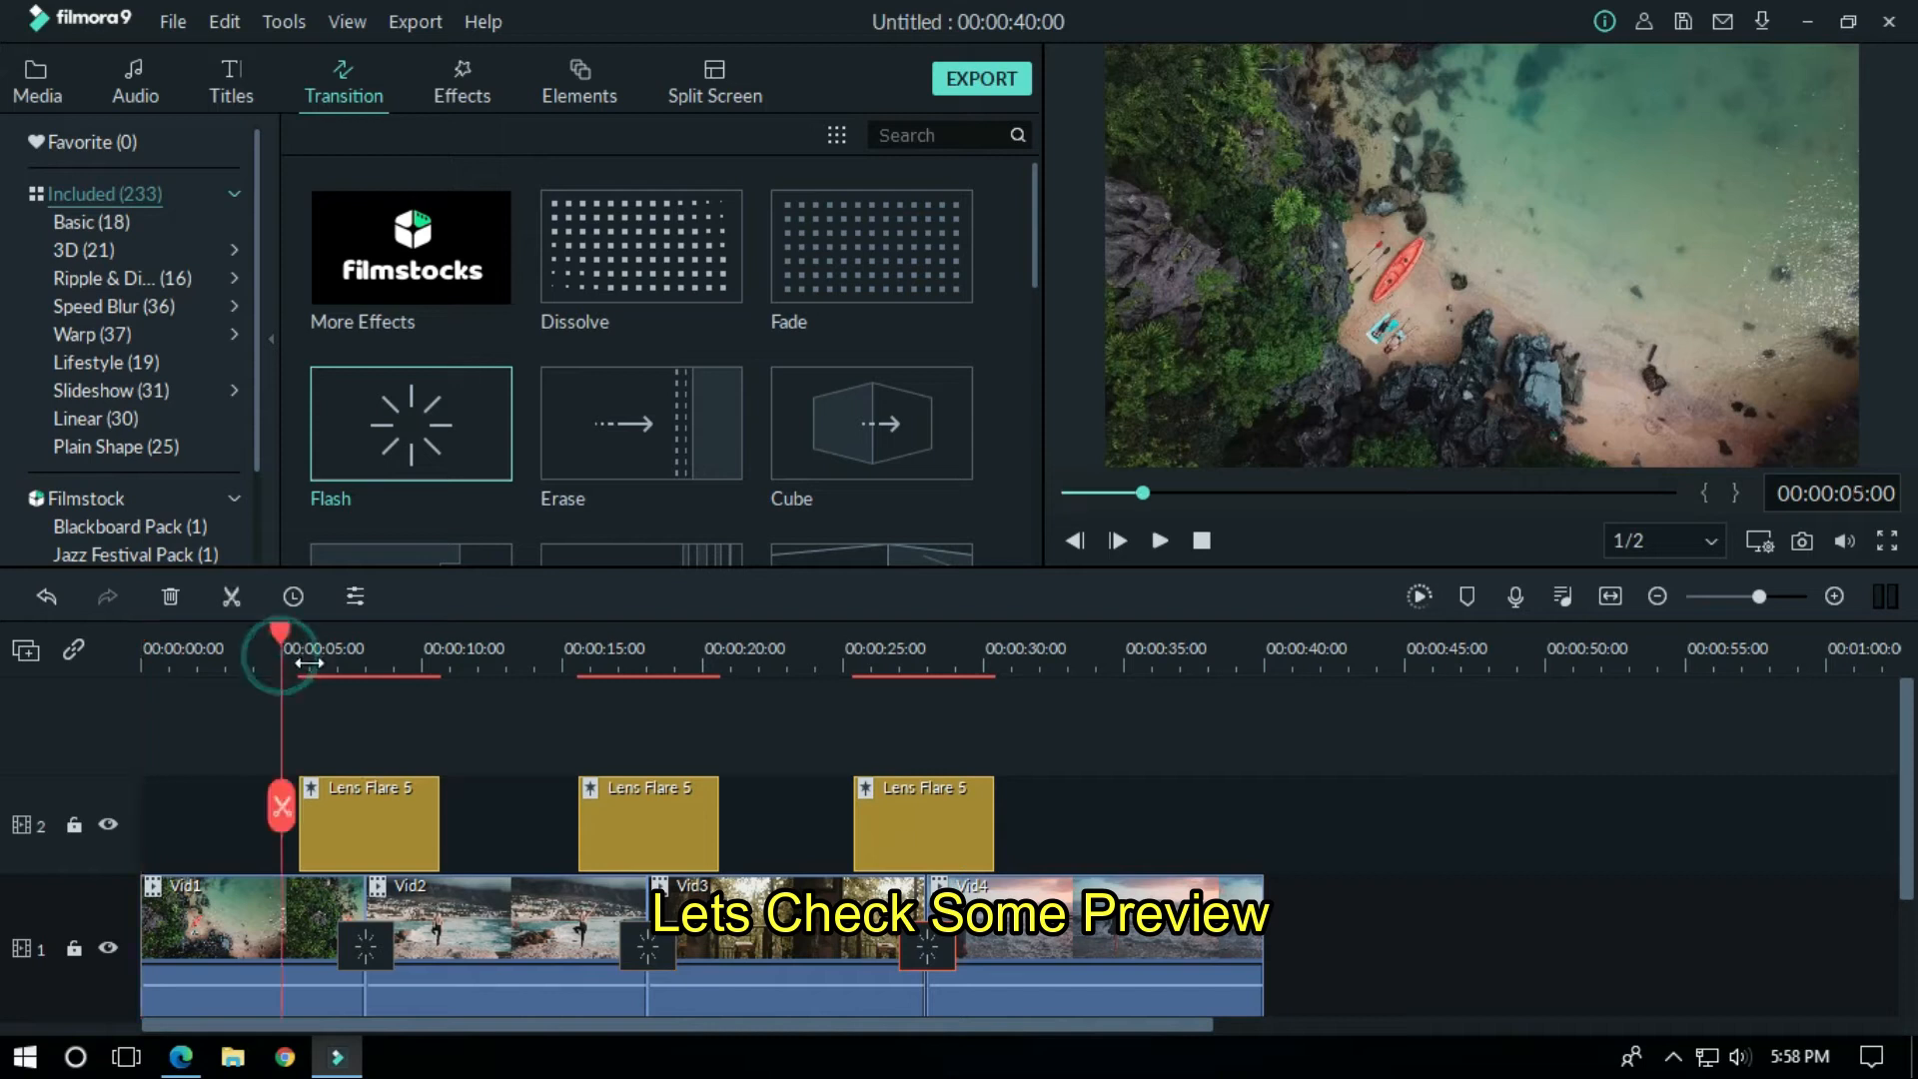
pyautogui.click(1114, 539)
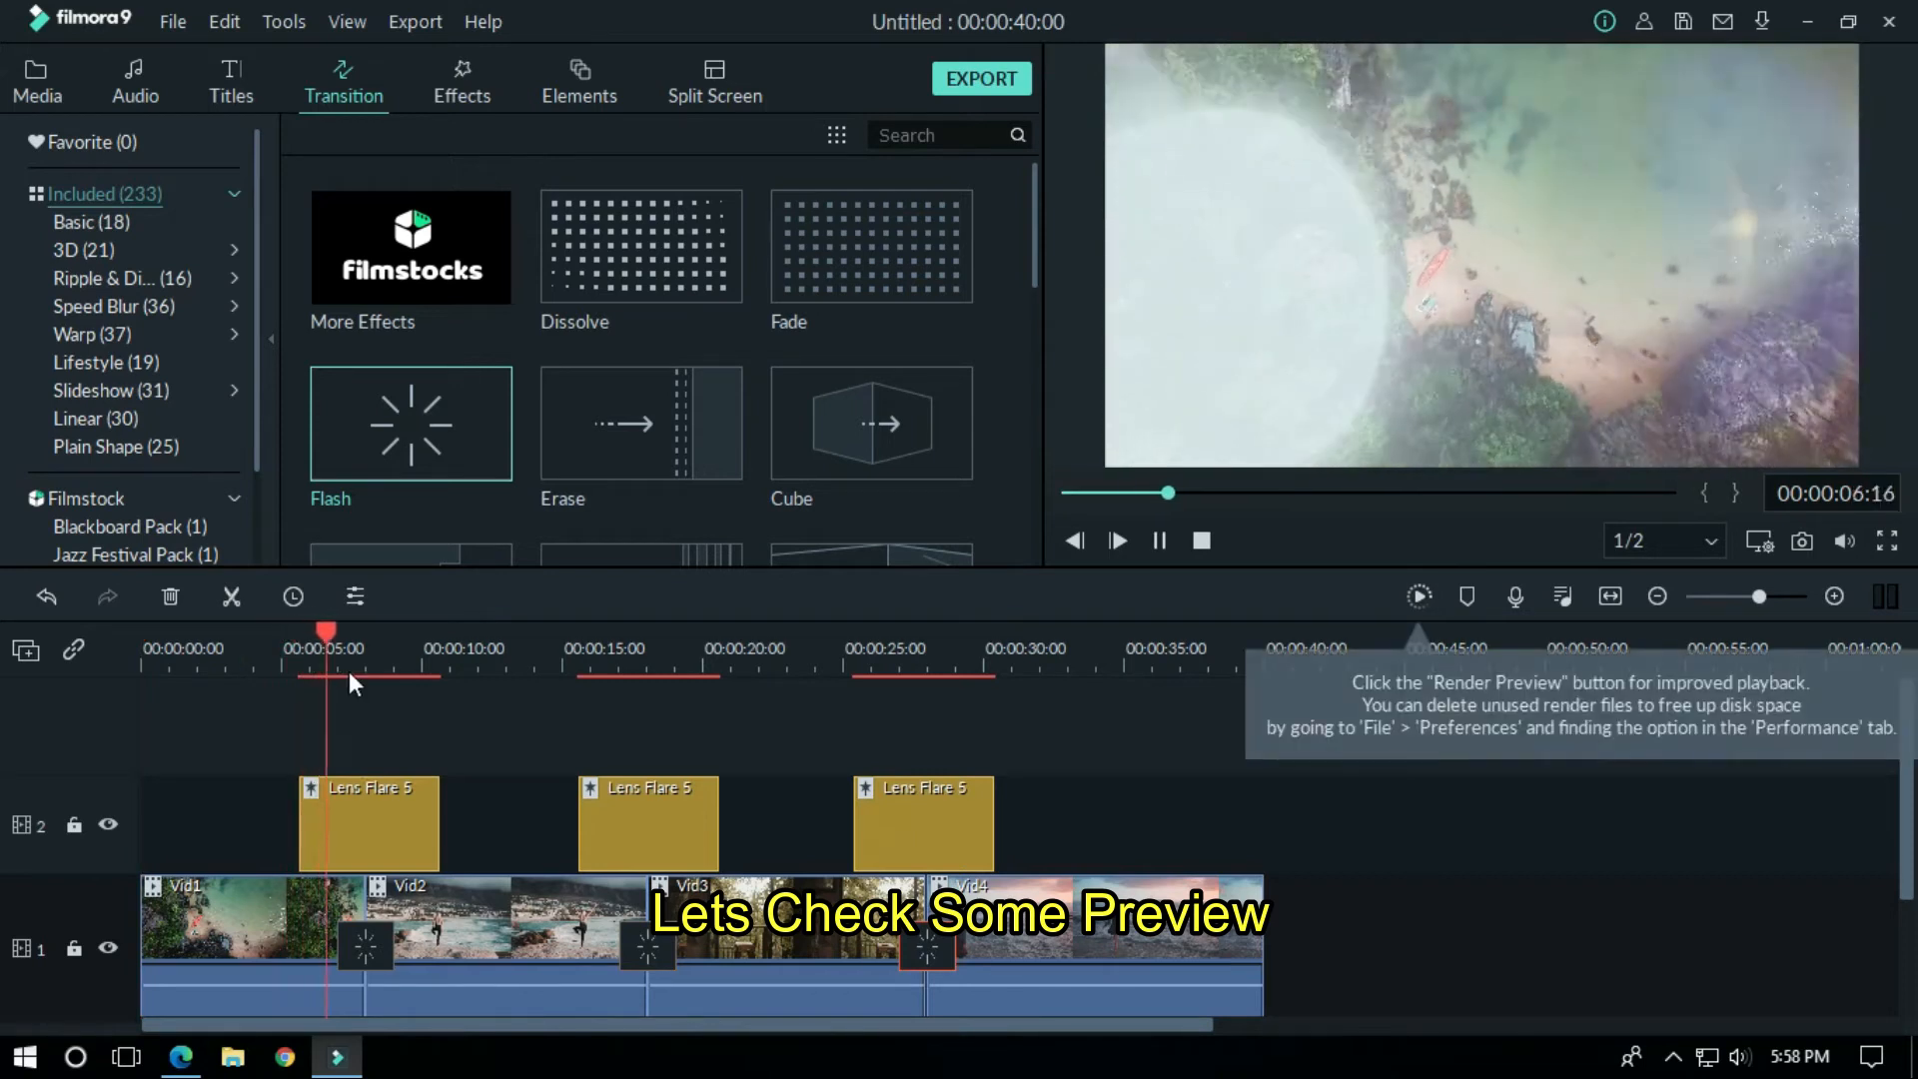
pyautogui.click(1114, 539)
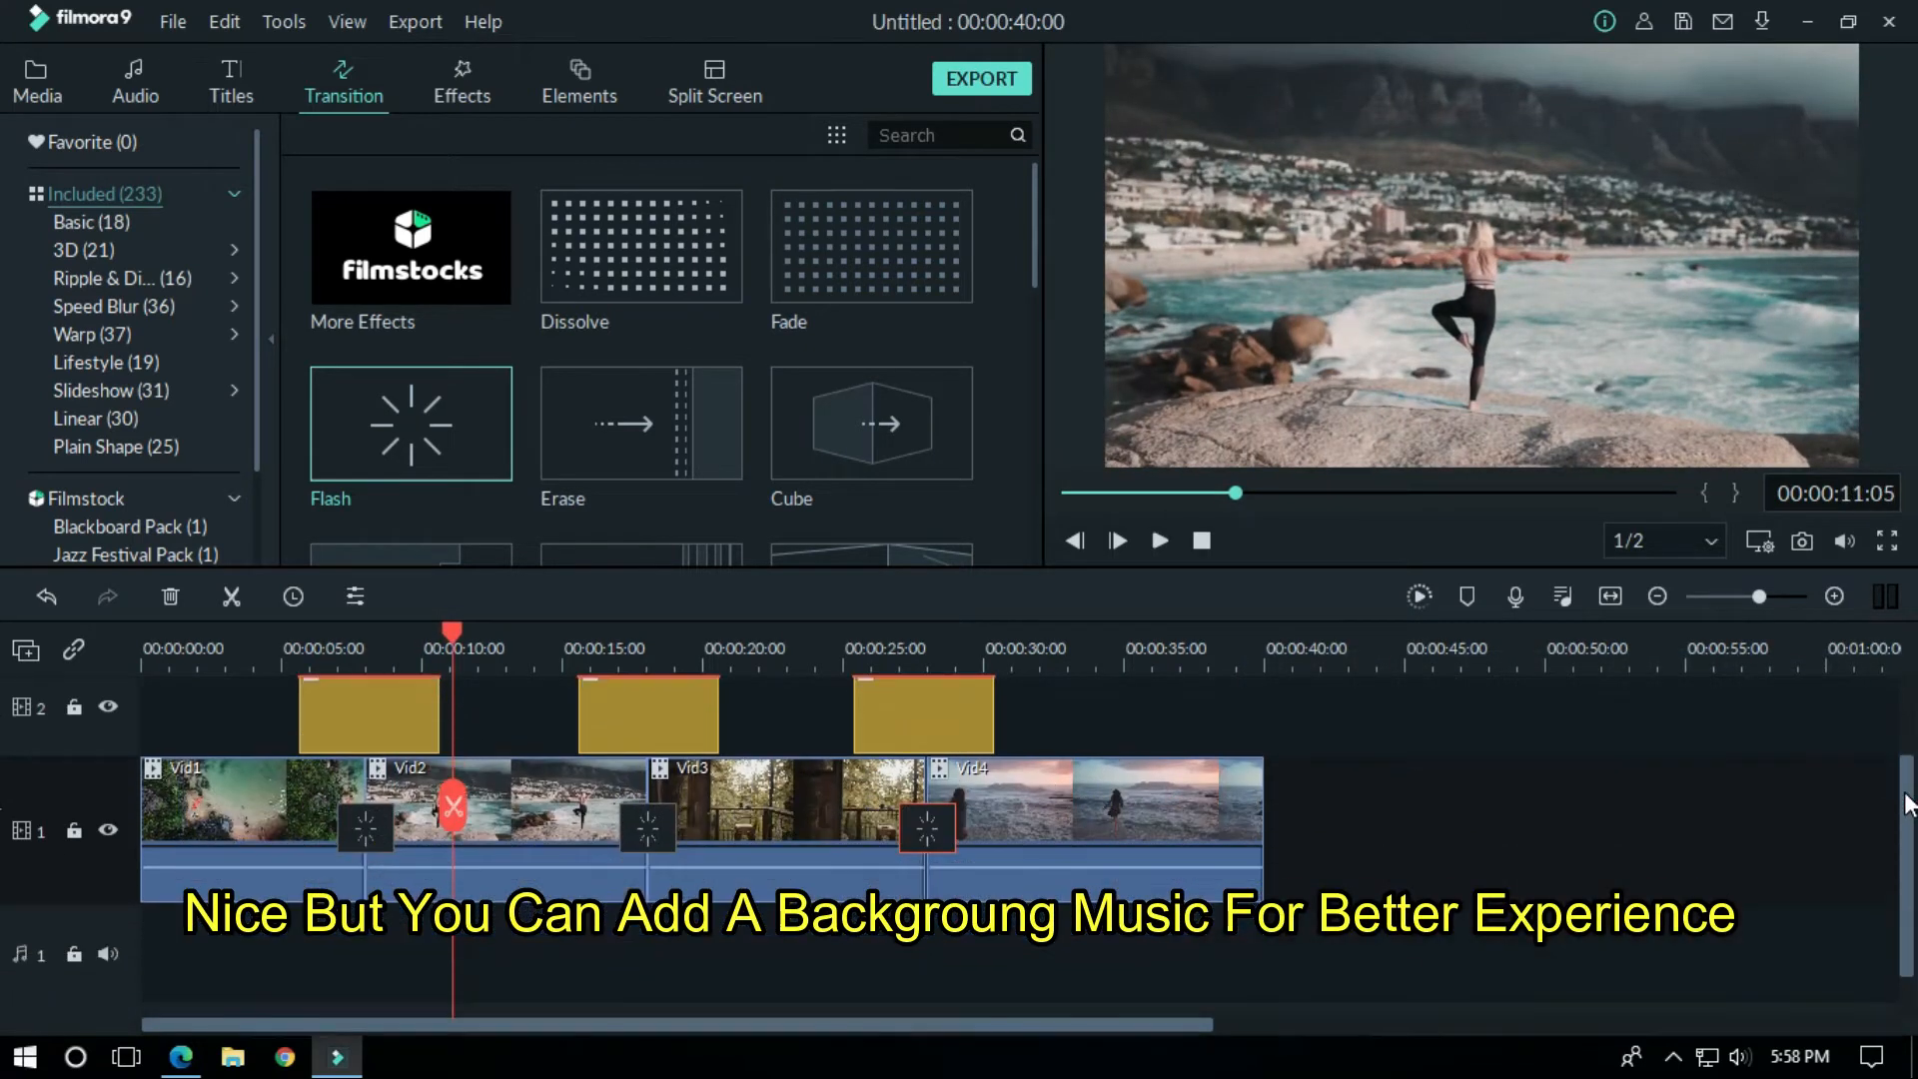
# Step: Import a background music file into project media and select the Fade transition
pyautogui.click(37, 80)
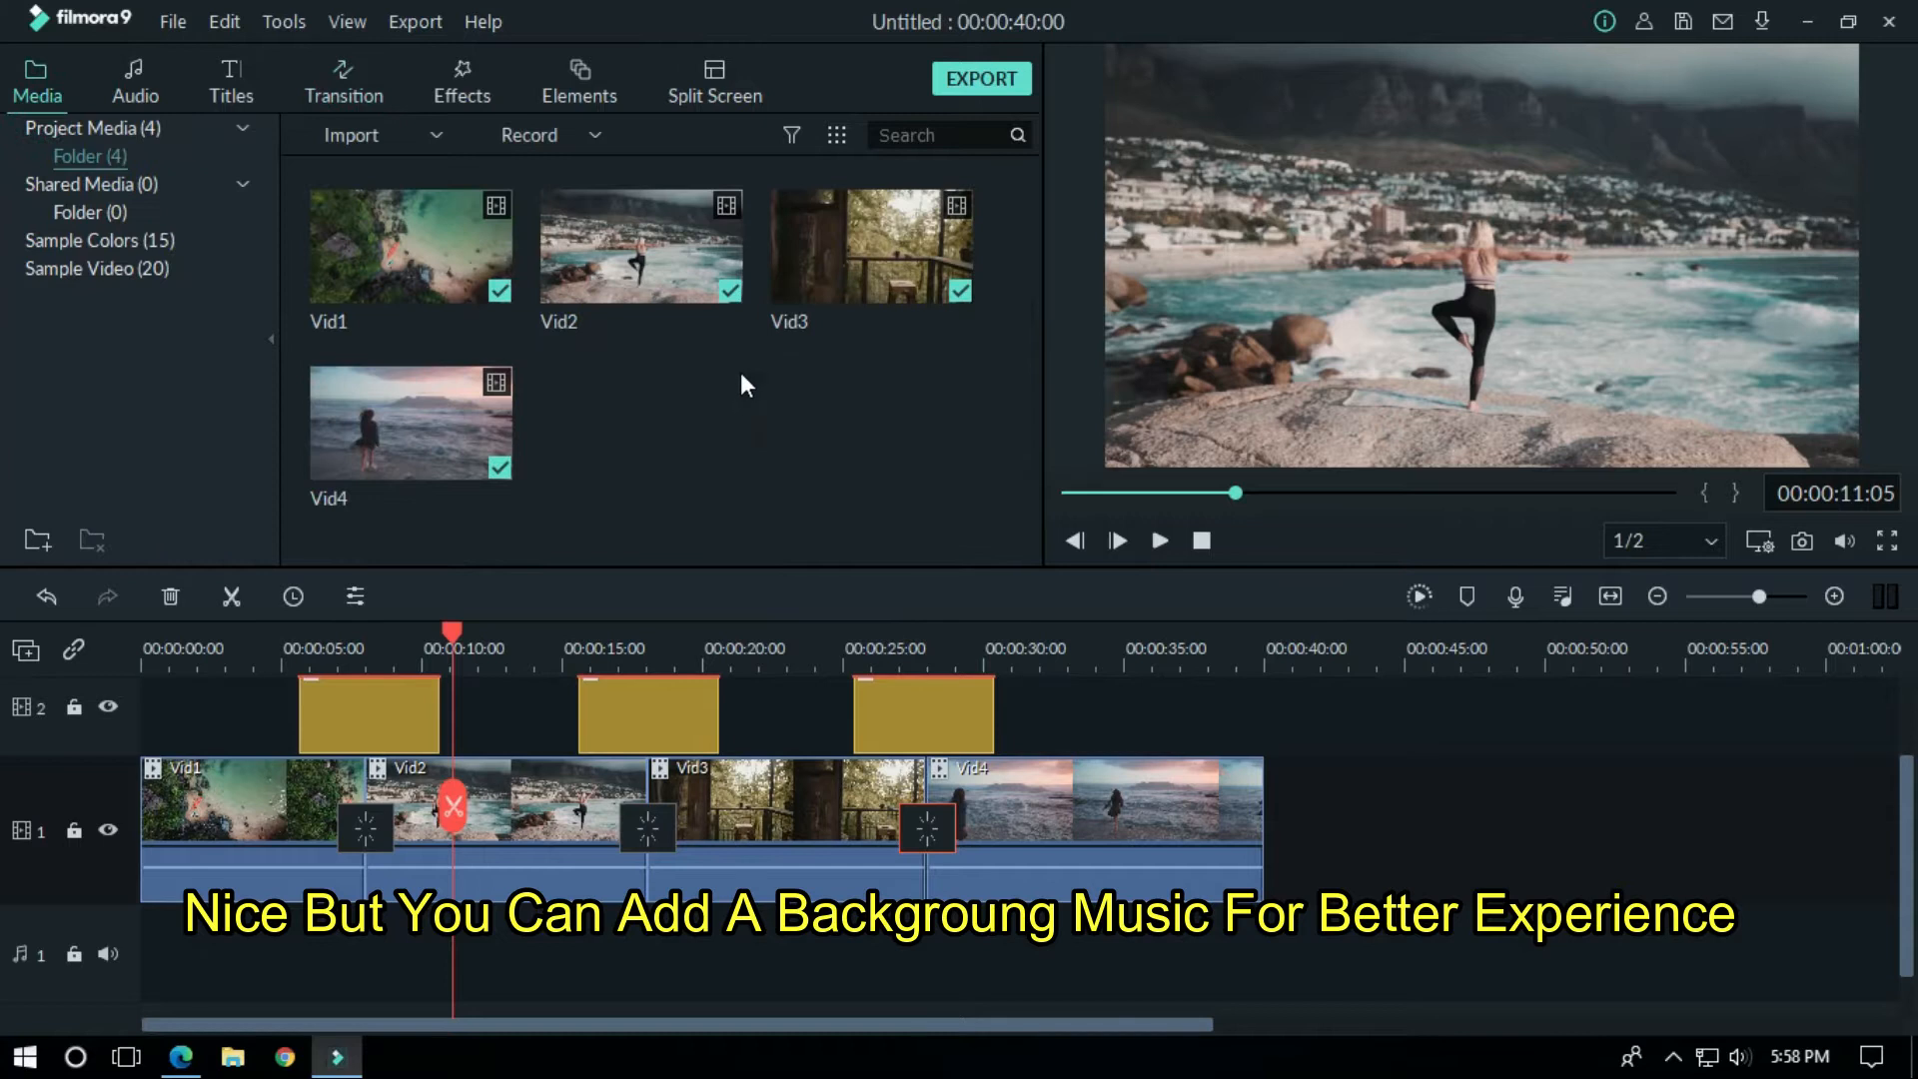
pyautogui.click(350, 135)
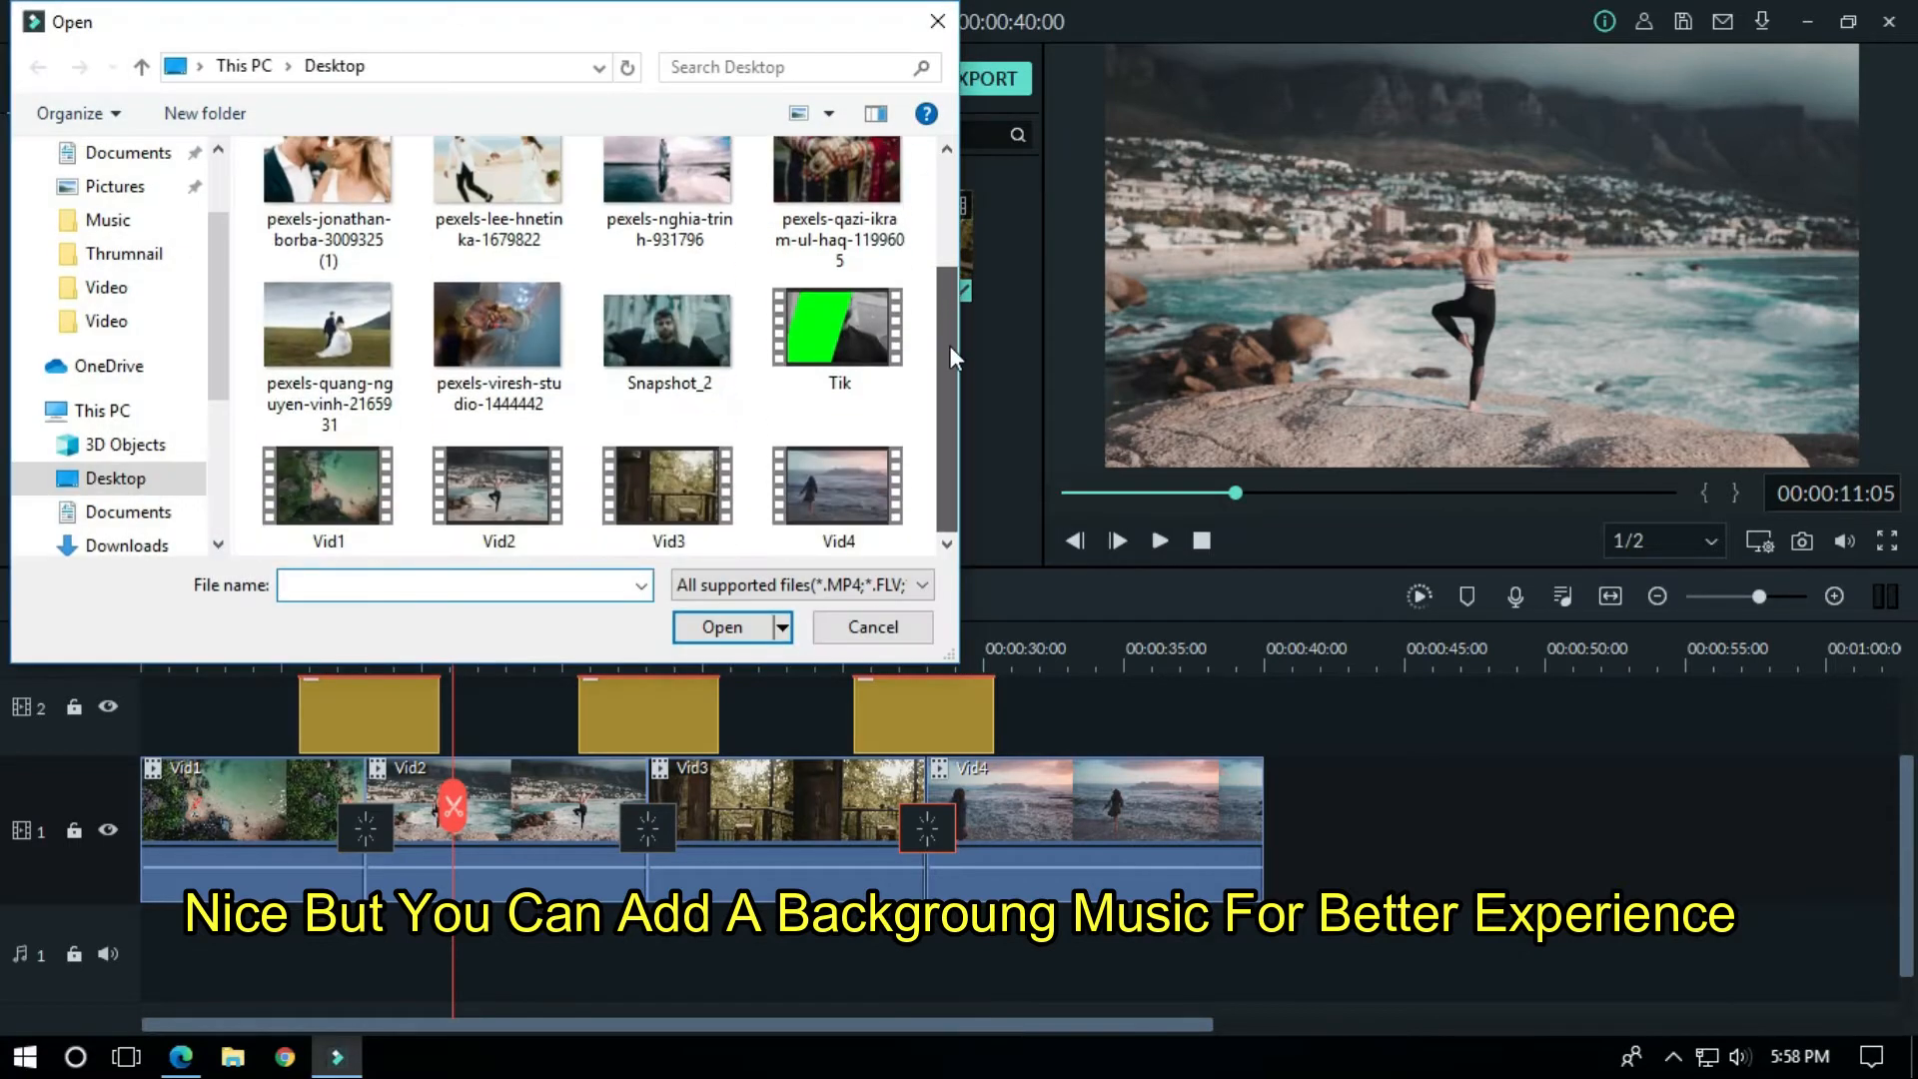
pyautogui.click(720, 627)
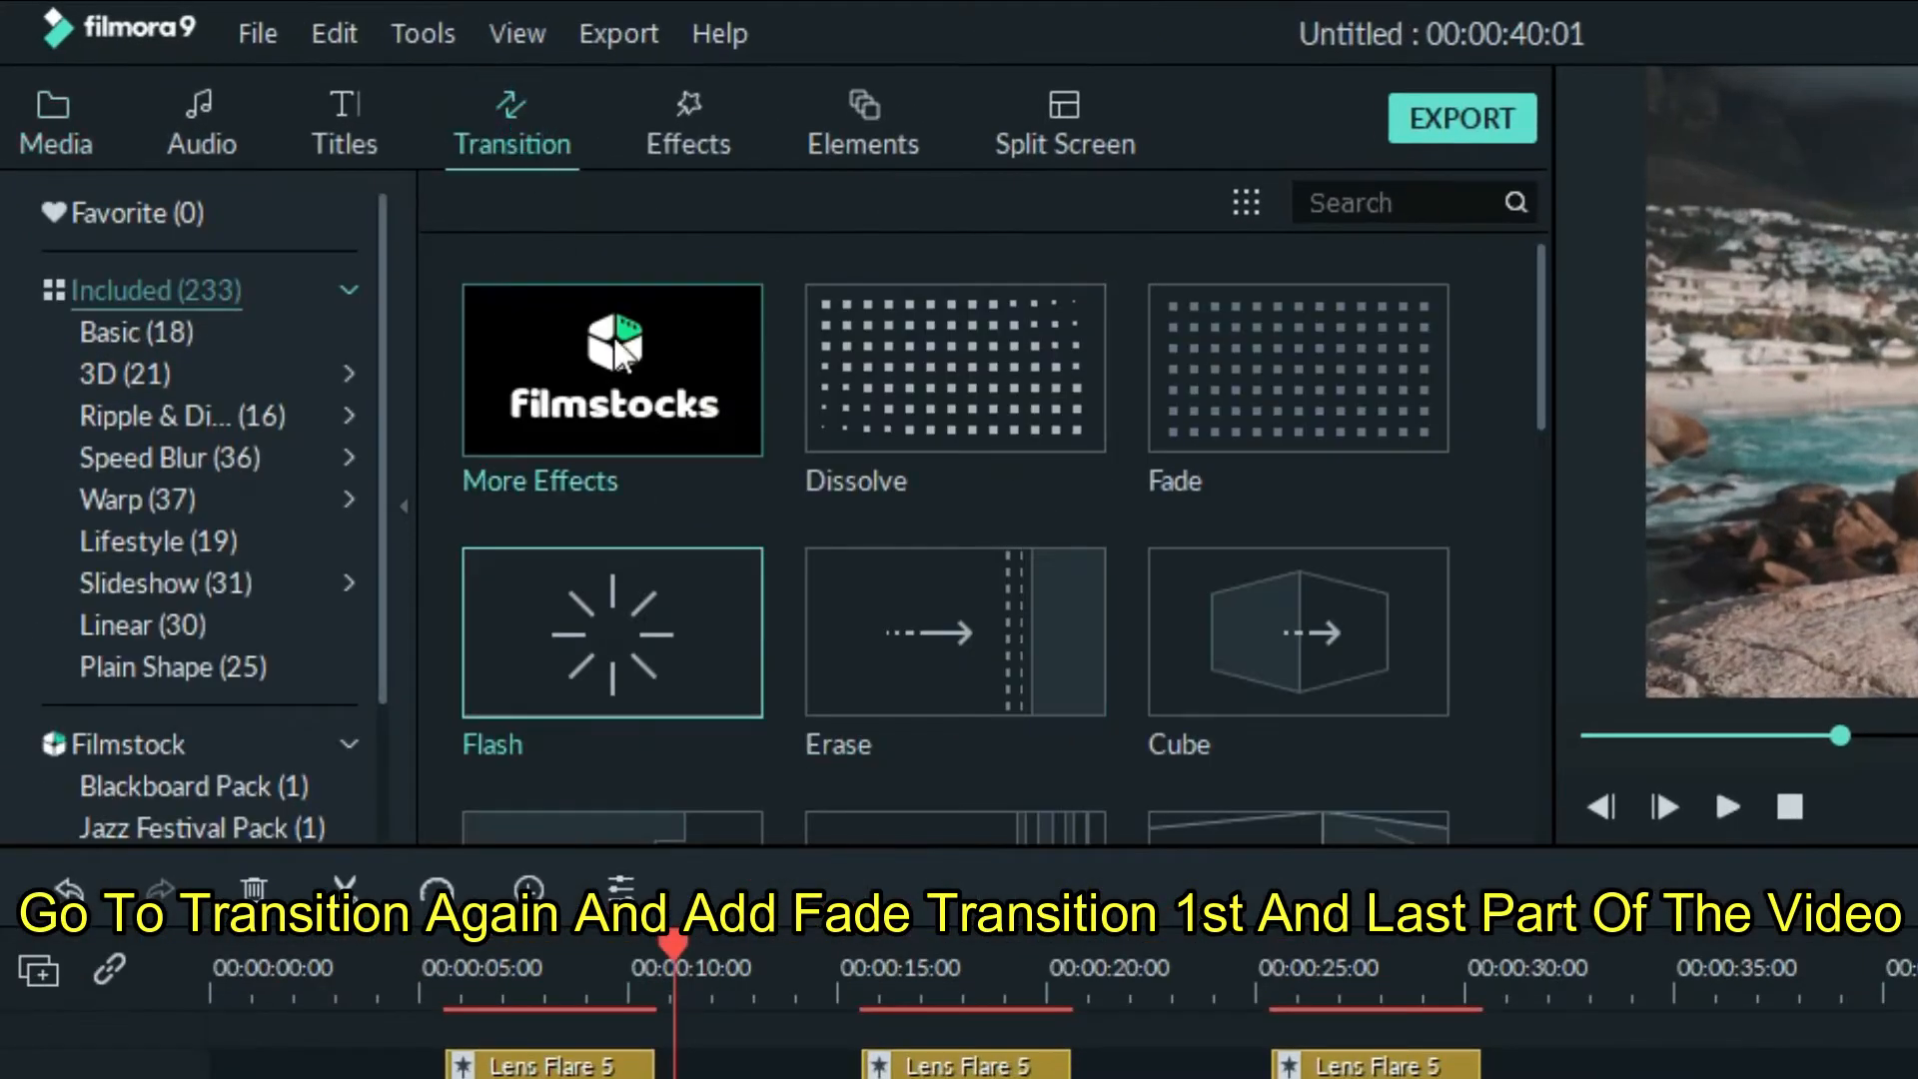
pyautogui.click(1296, 369)
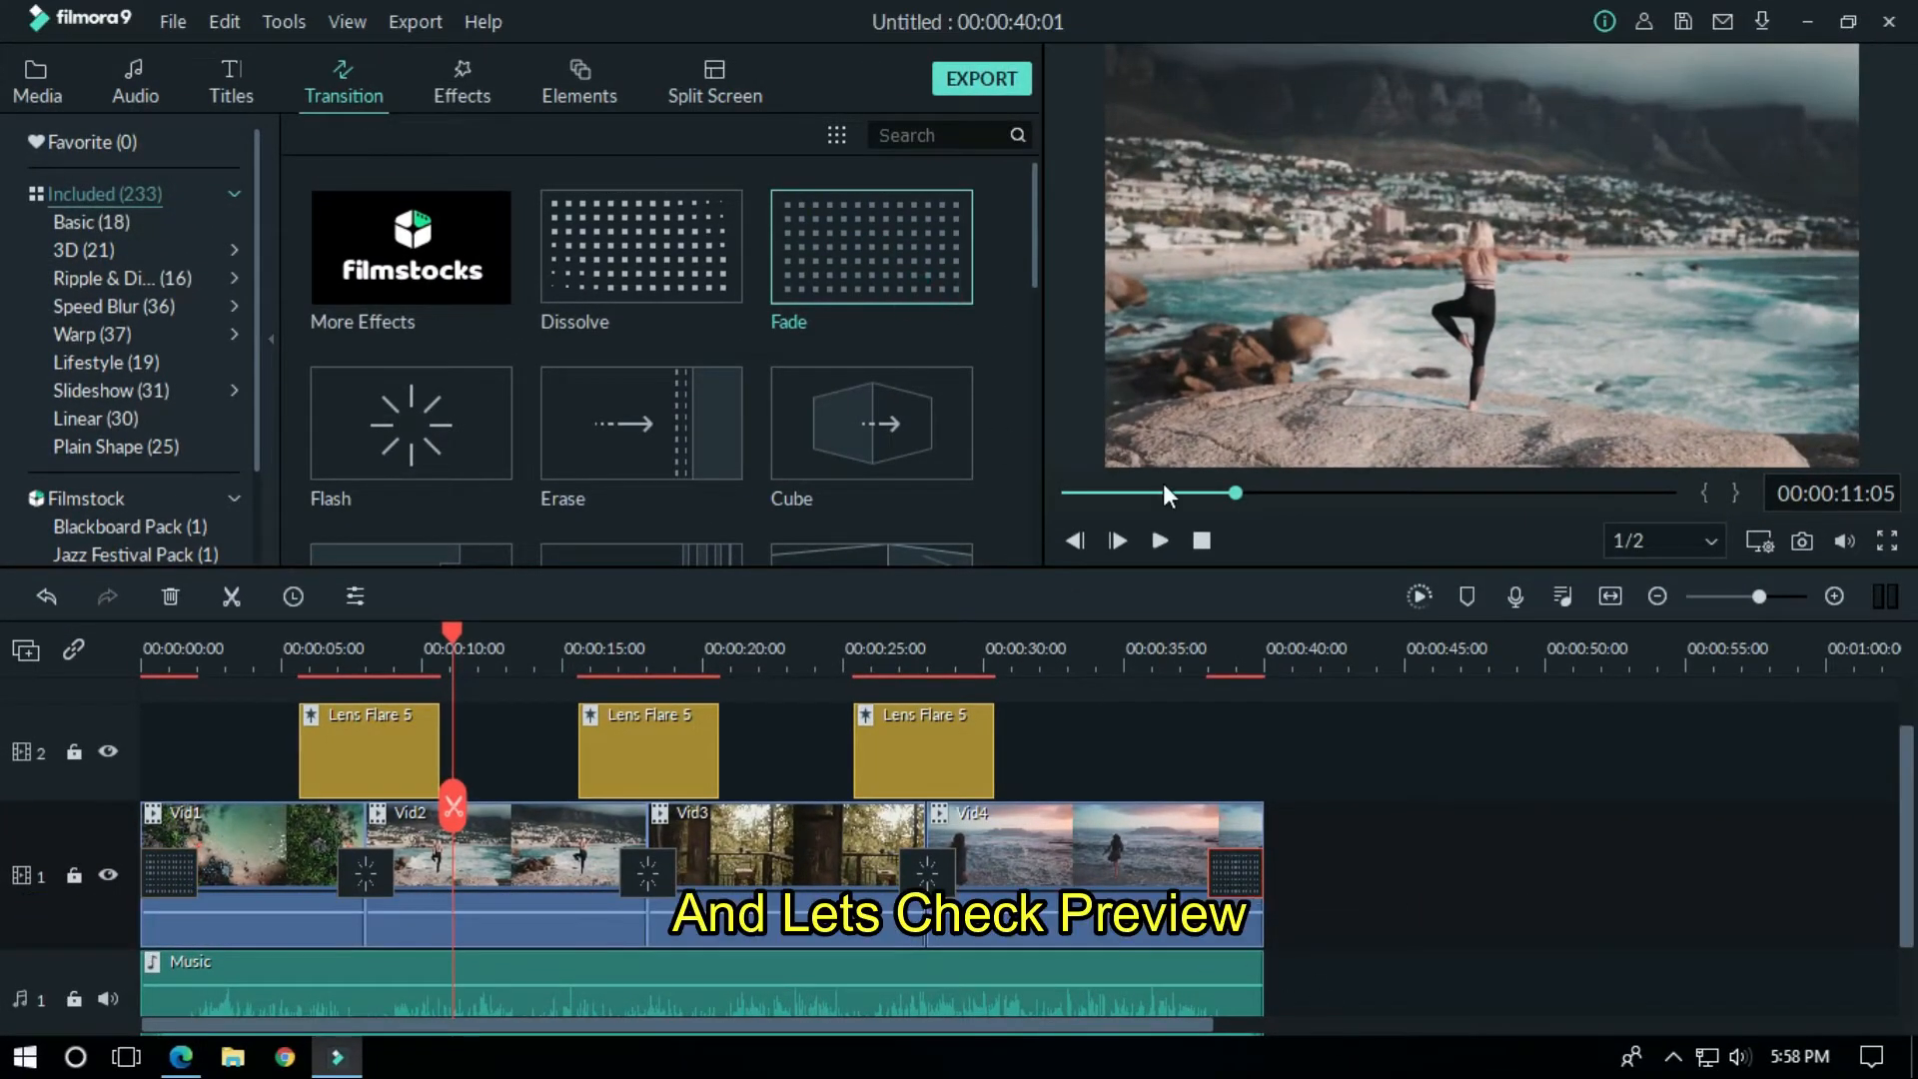
pyautogui.click(1115, 540)
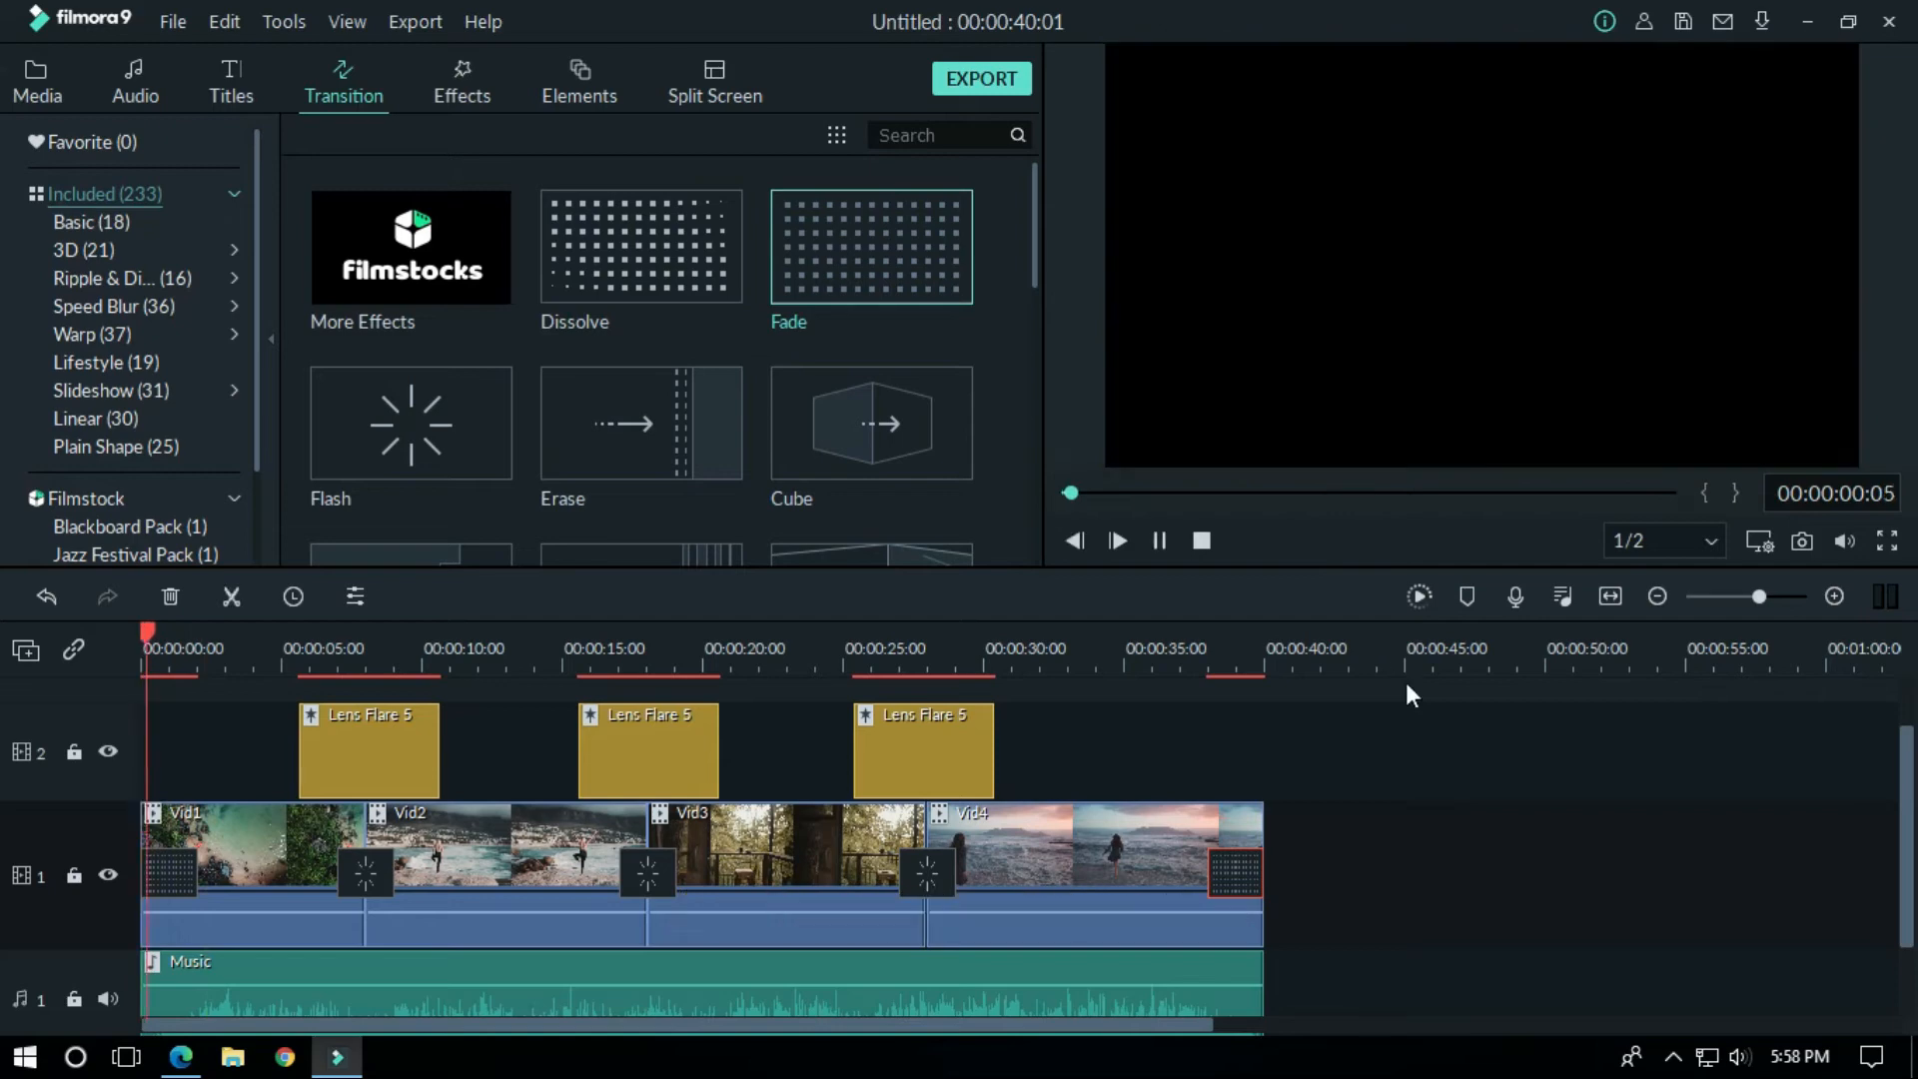
pyautogui.click(1114, 539)
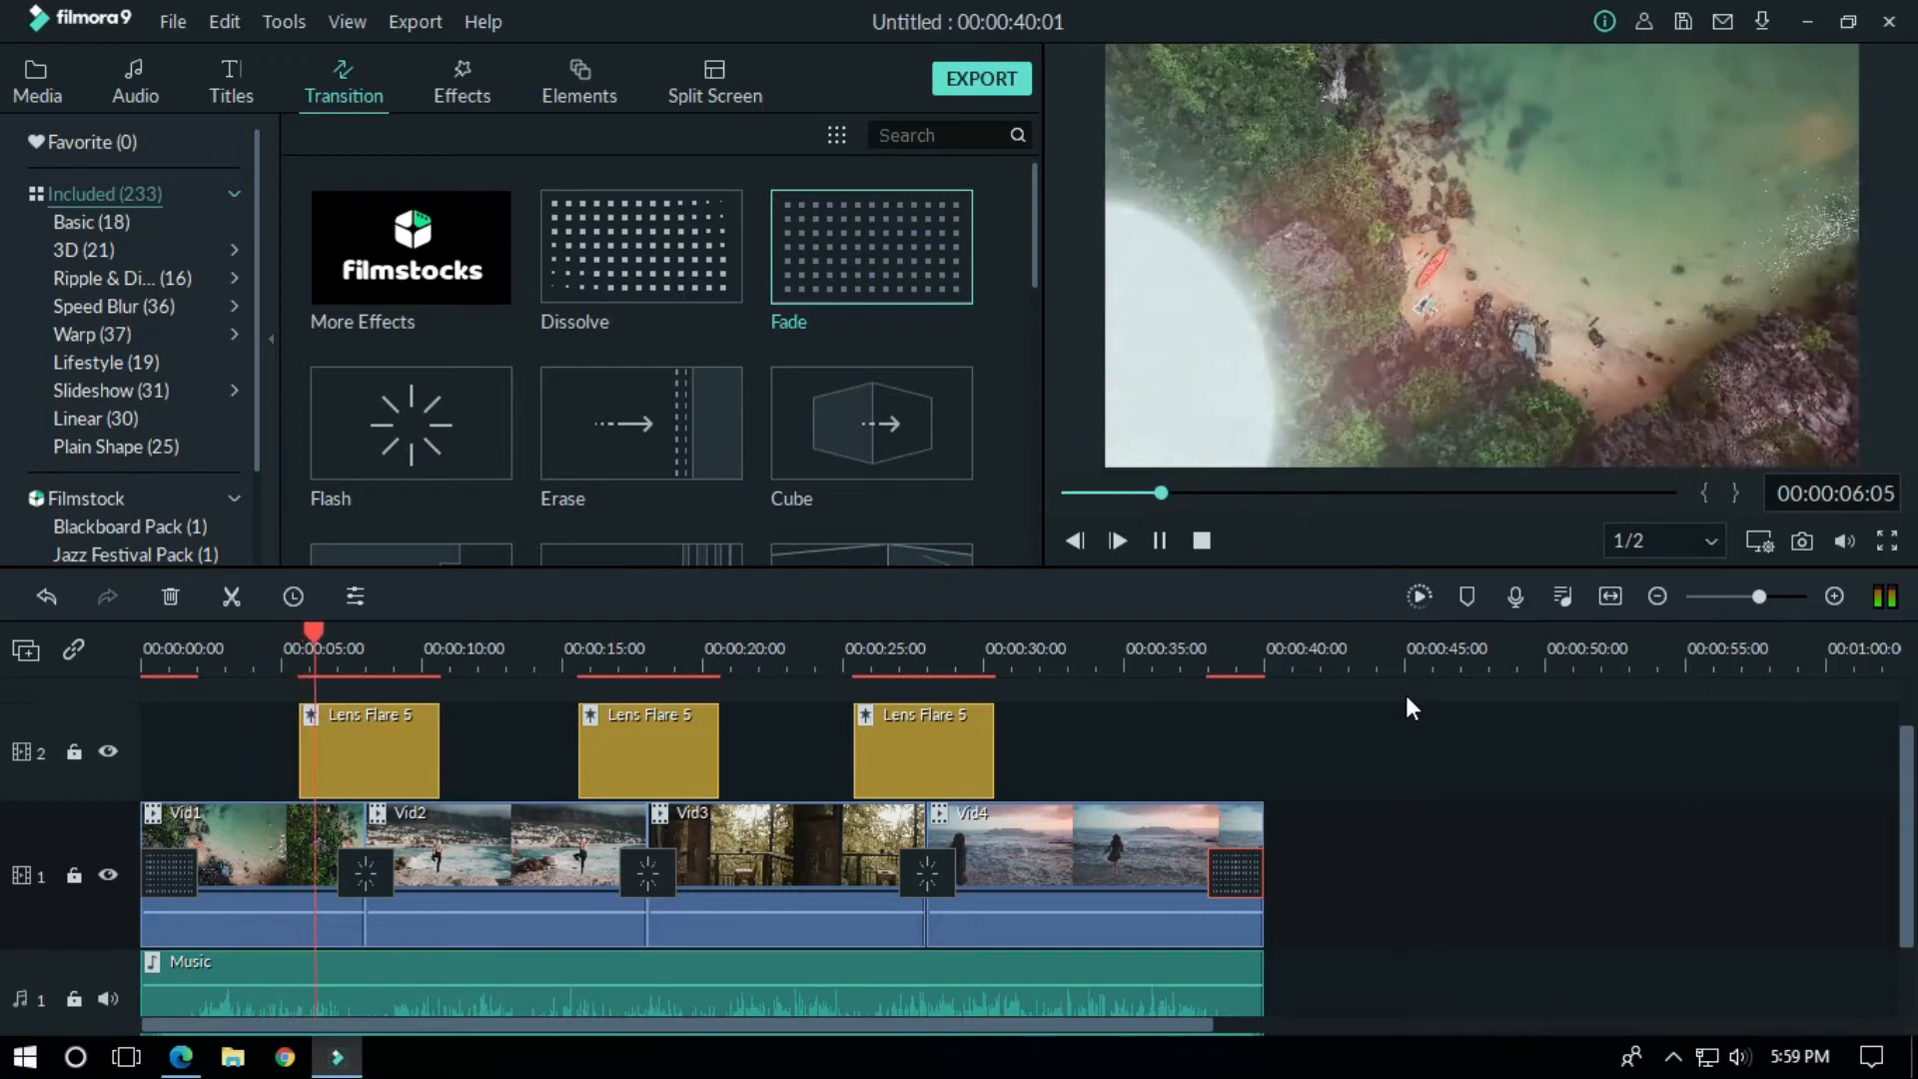
pyautogui.click(1114, 539)
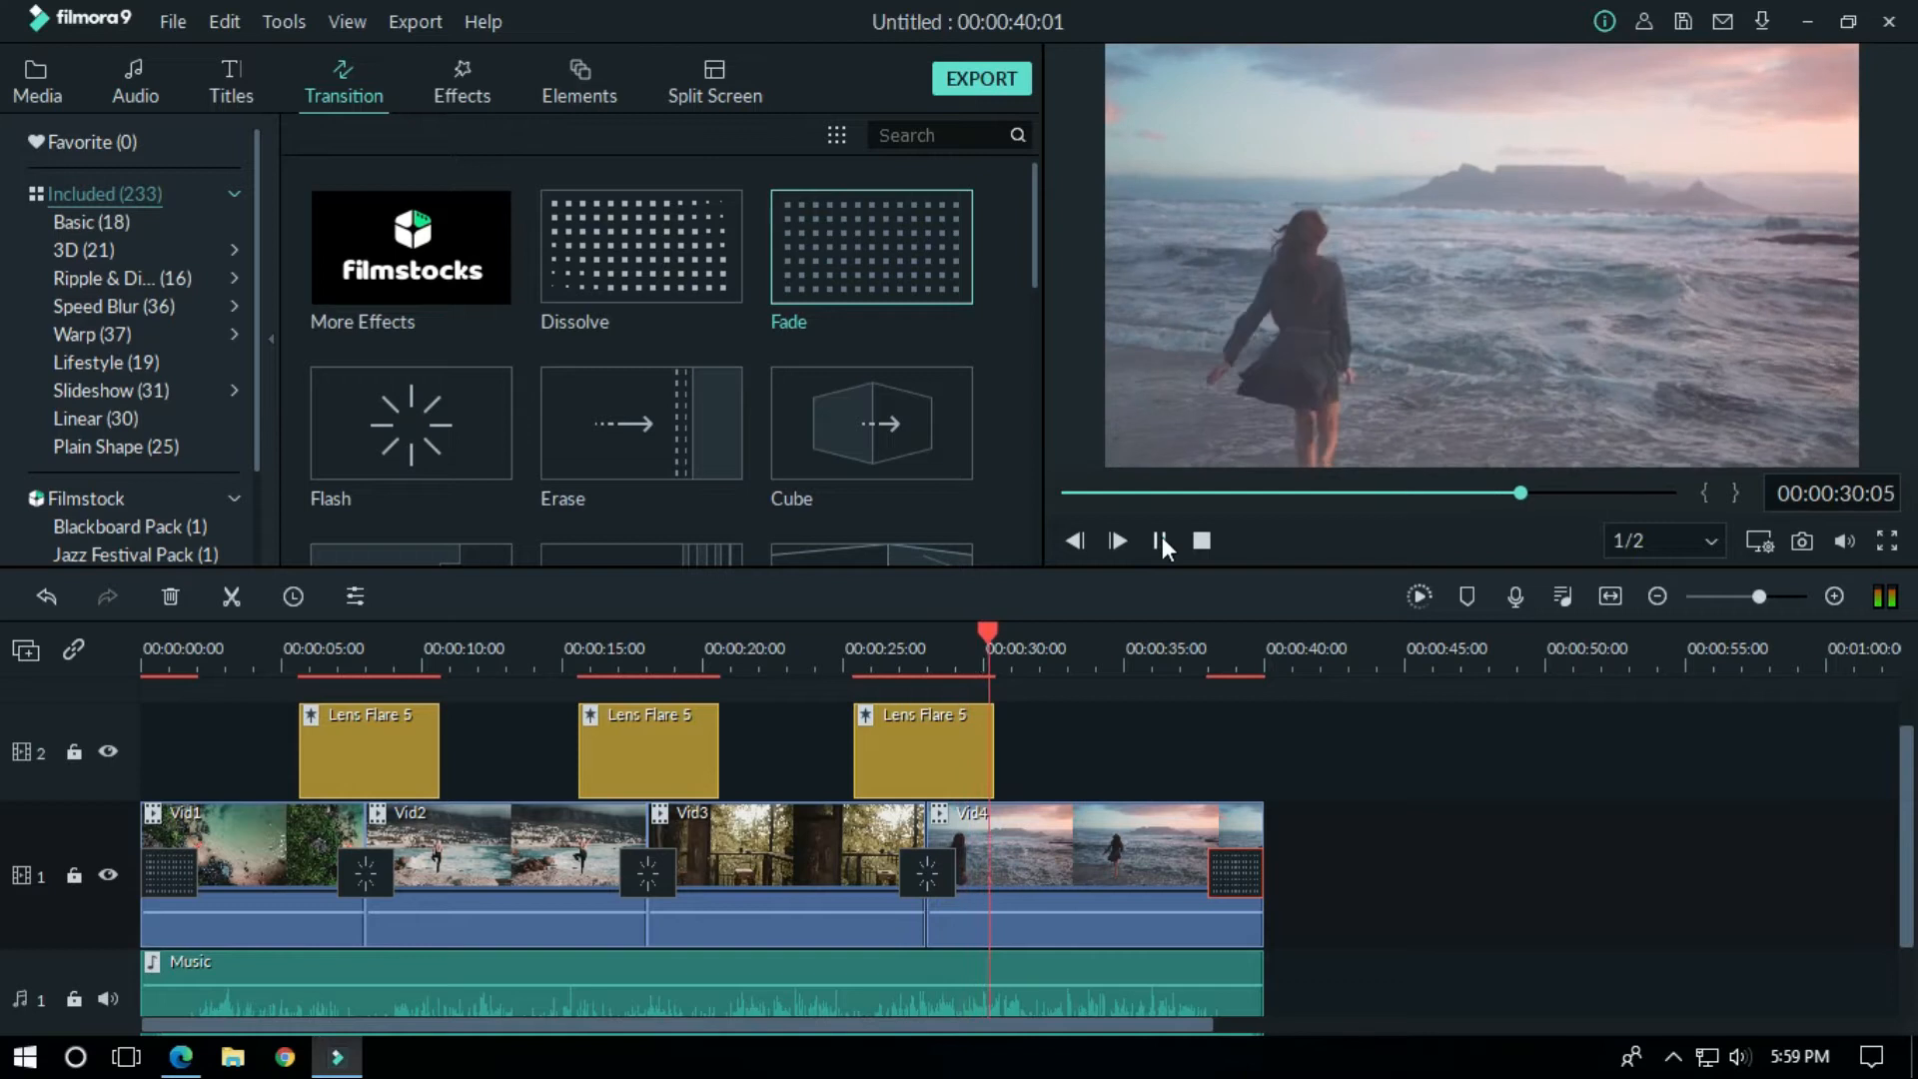
pyautogui.click(1160, 540)
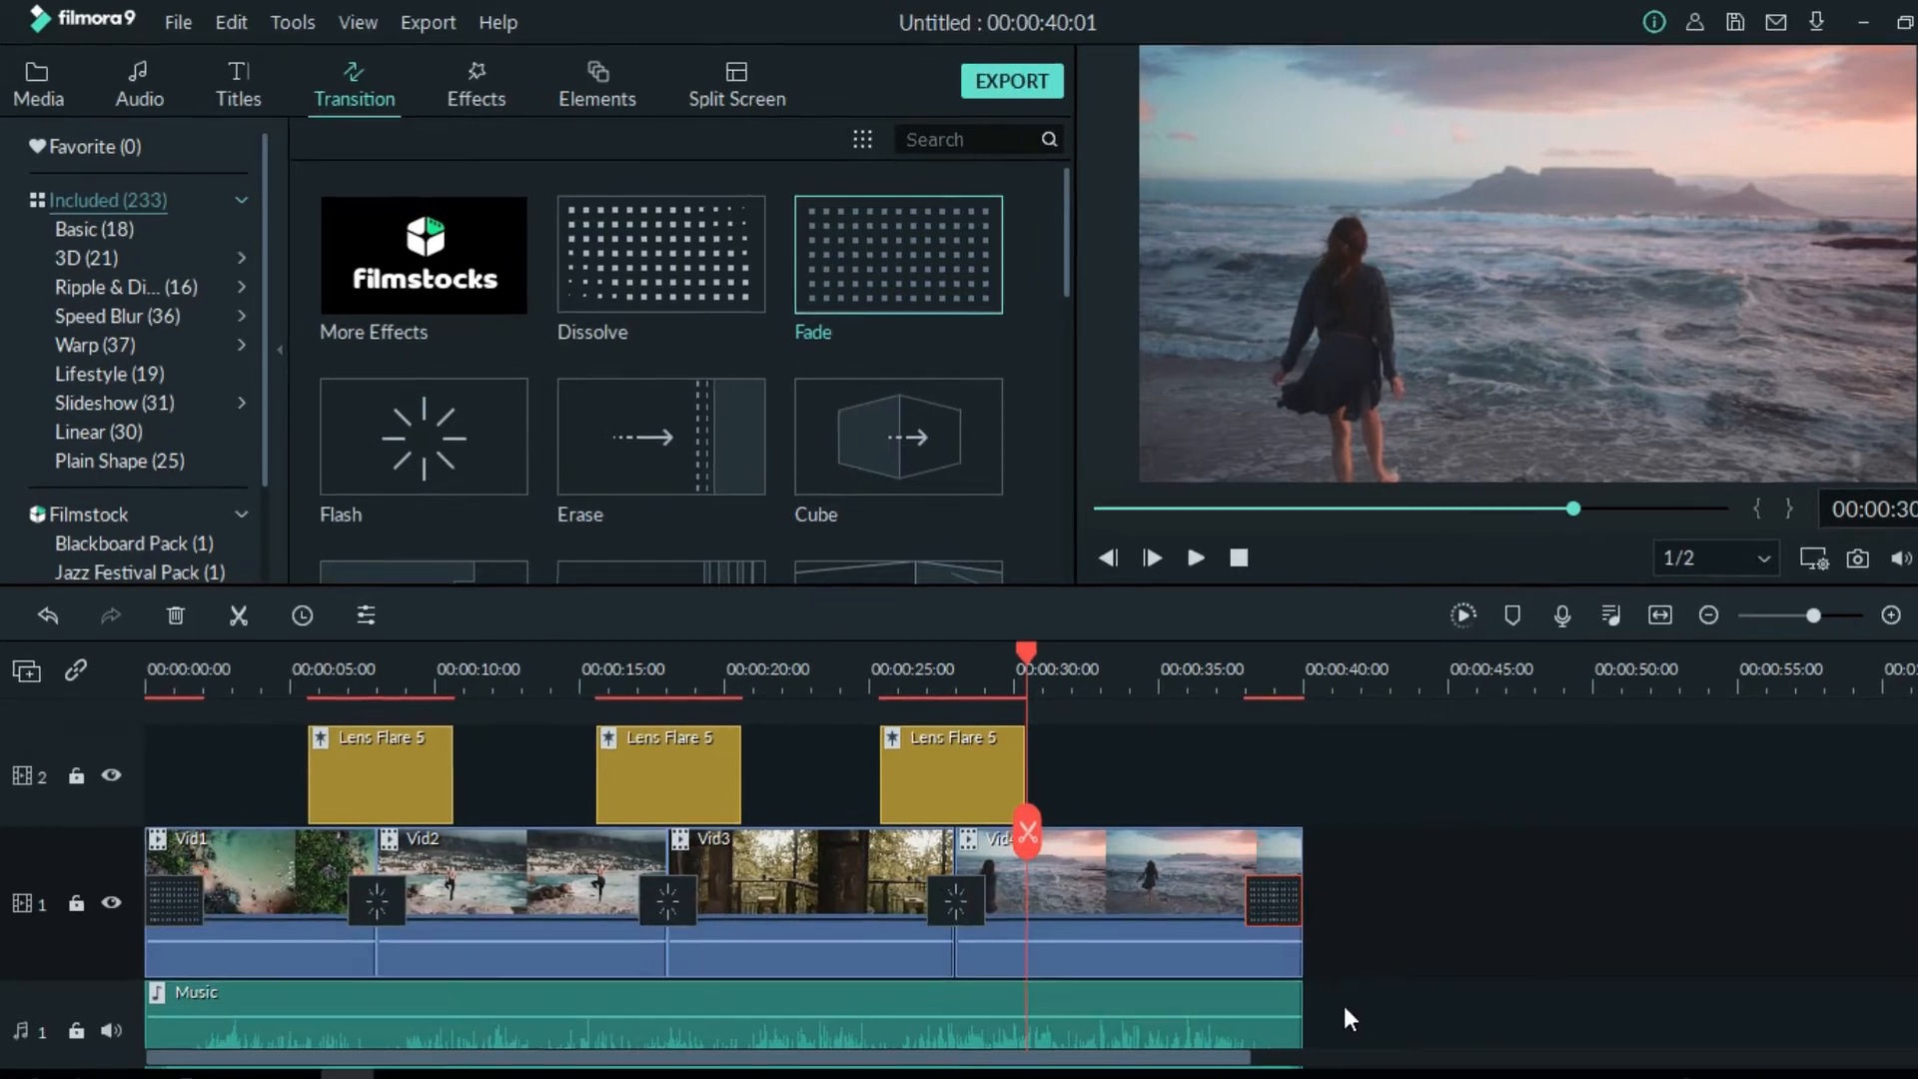
# Step: Search the Effects library for 'cinema' to find the Cinema 21:9 overlay
pyautogui.click(475, 83)
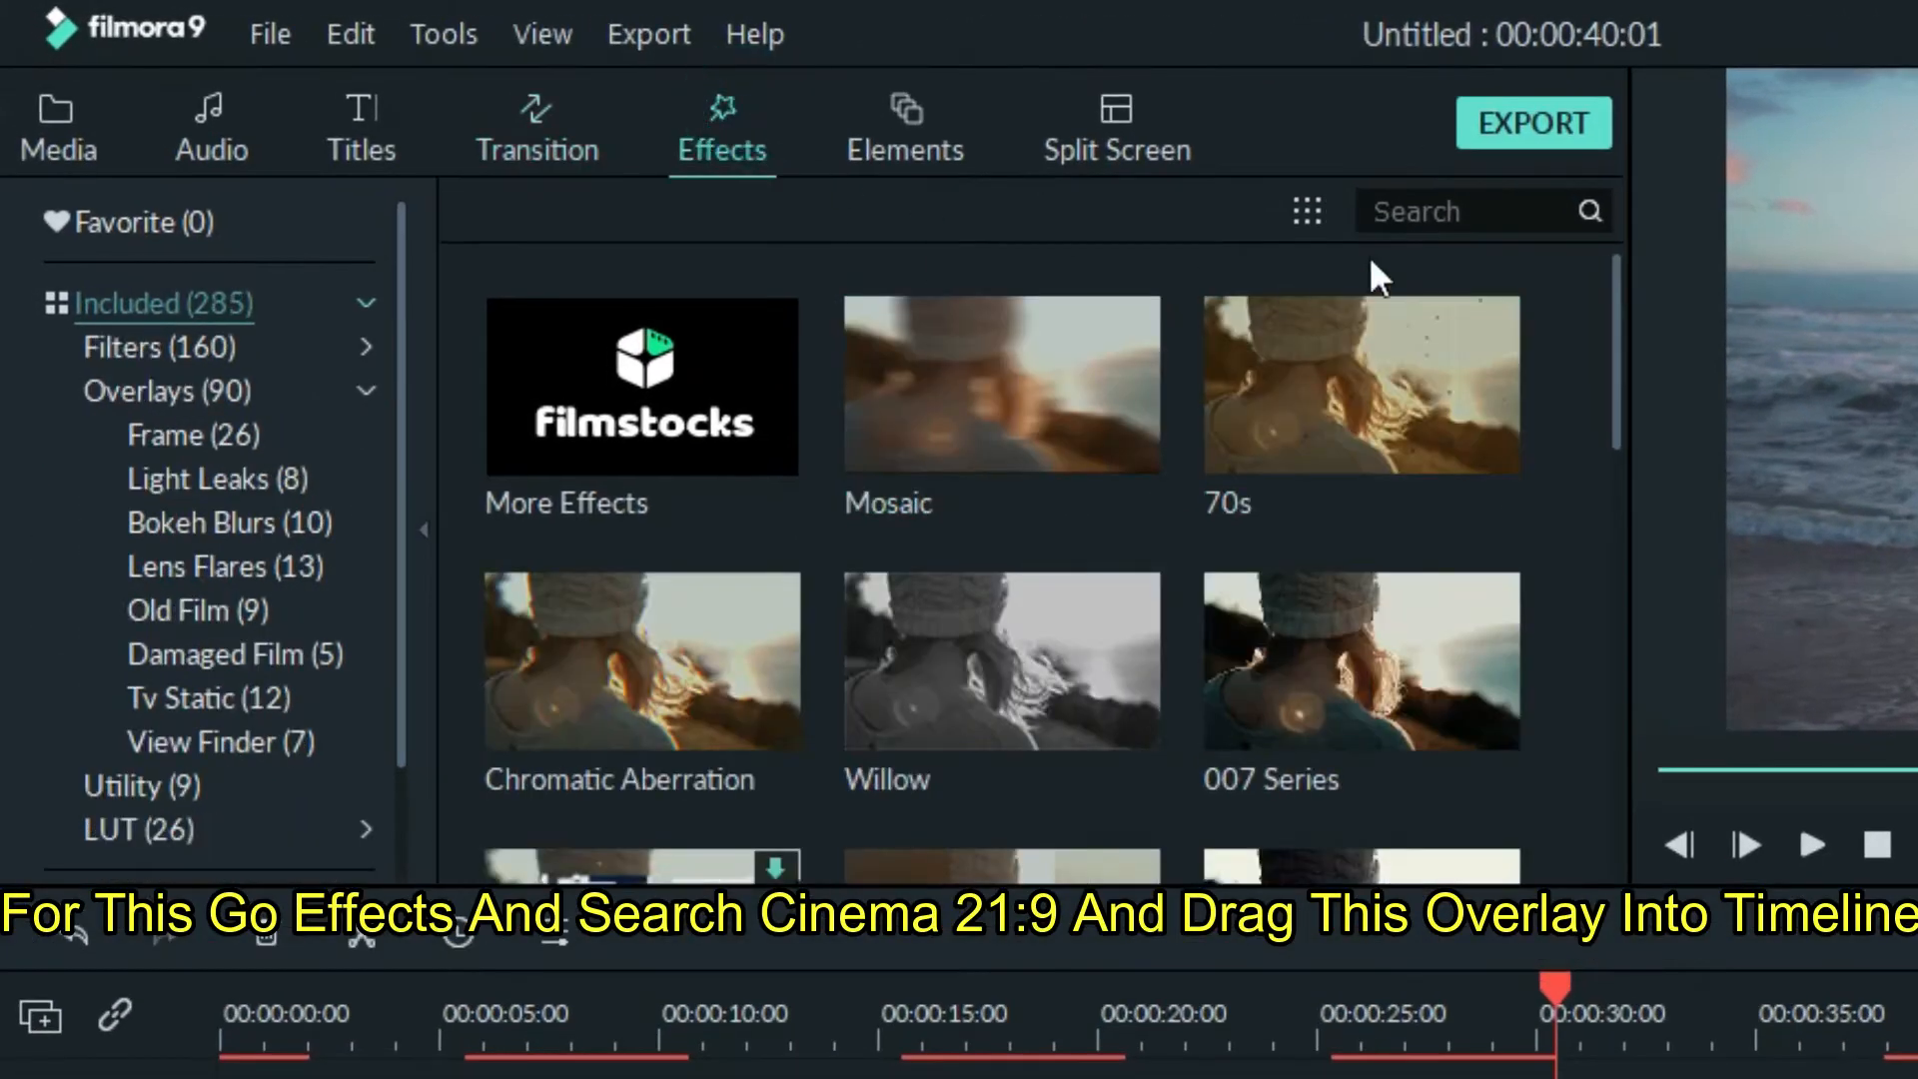
pyautogui.click(1467, 211)
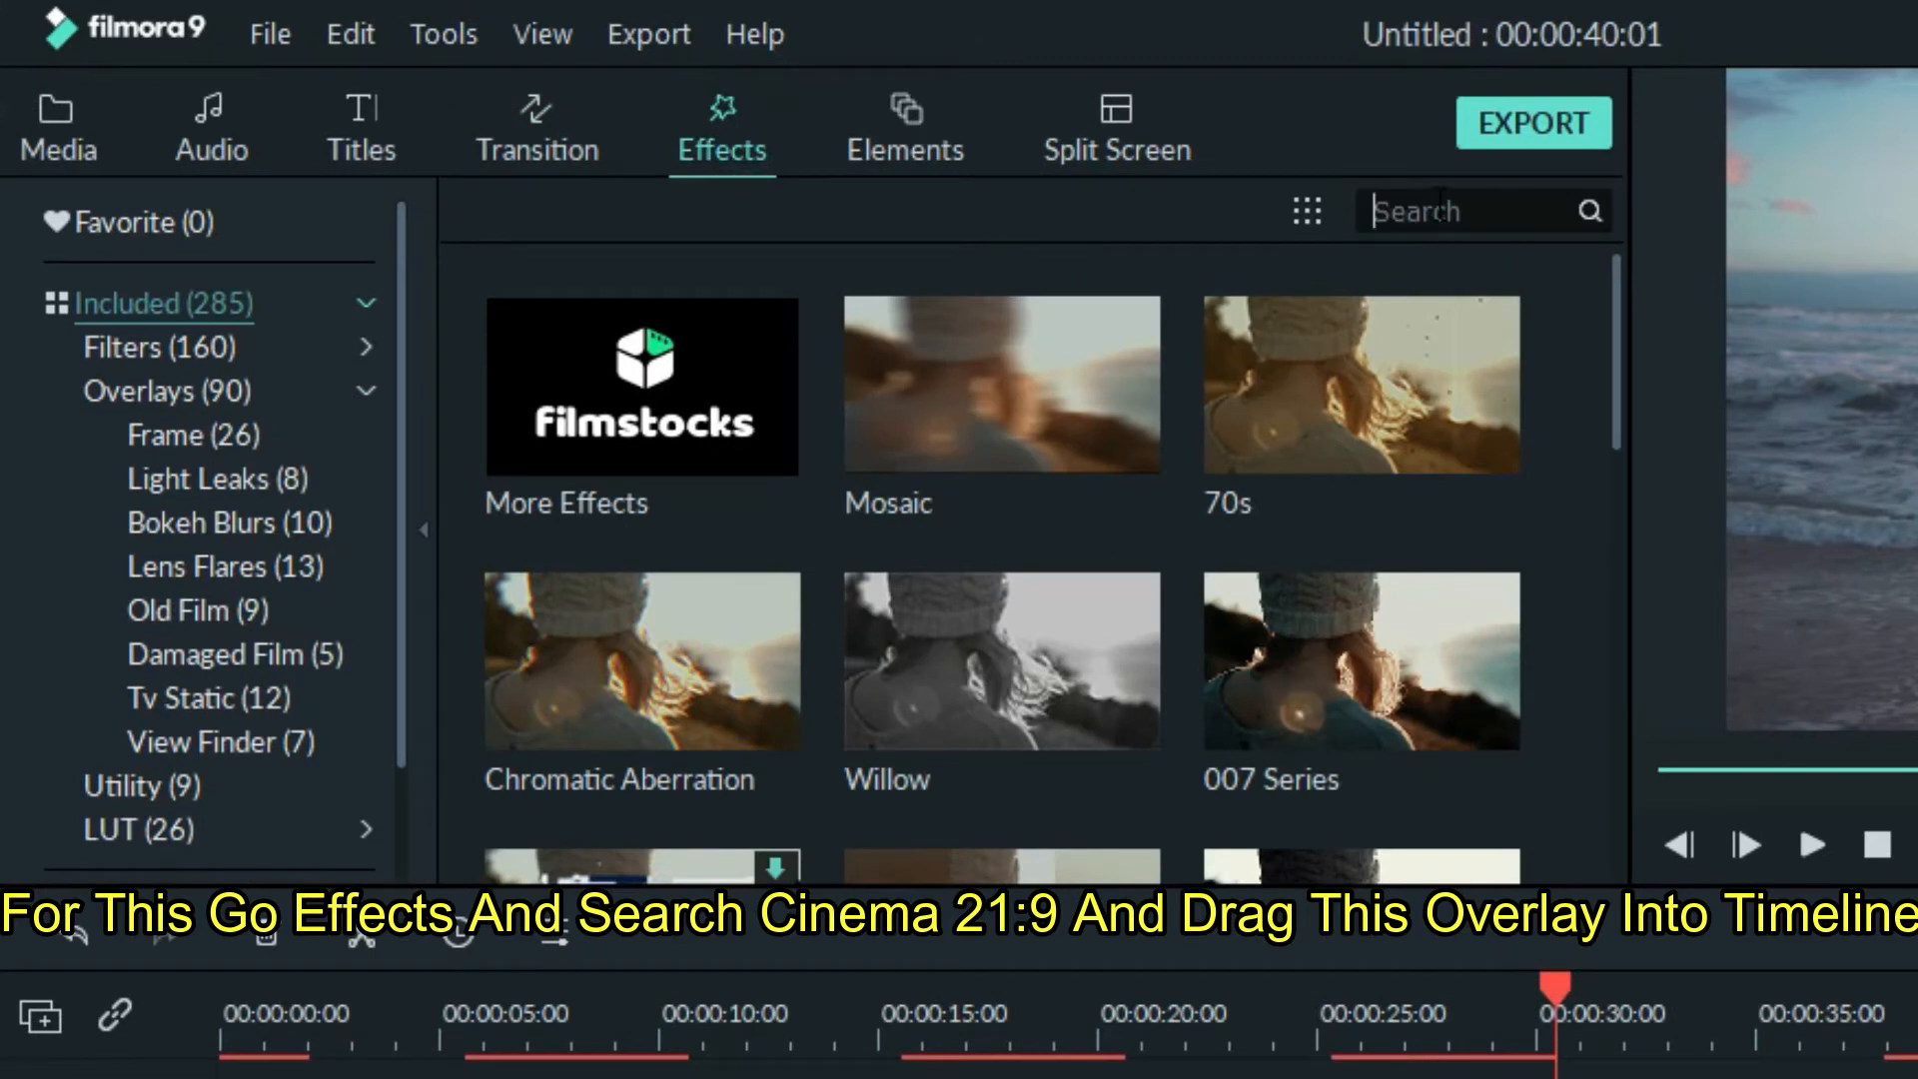
pyautogui.write('cinema')
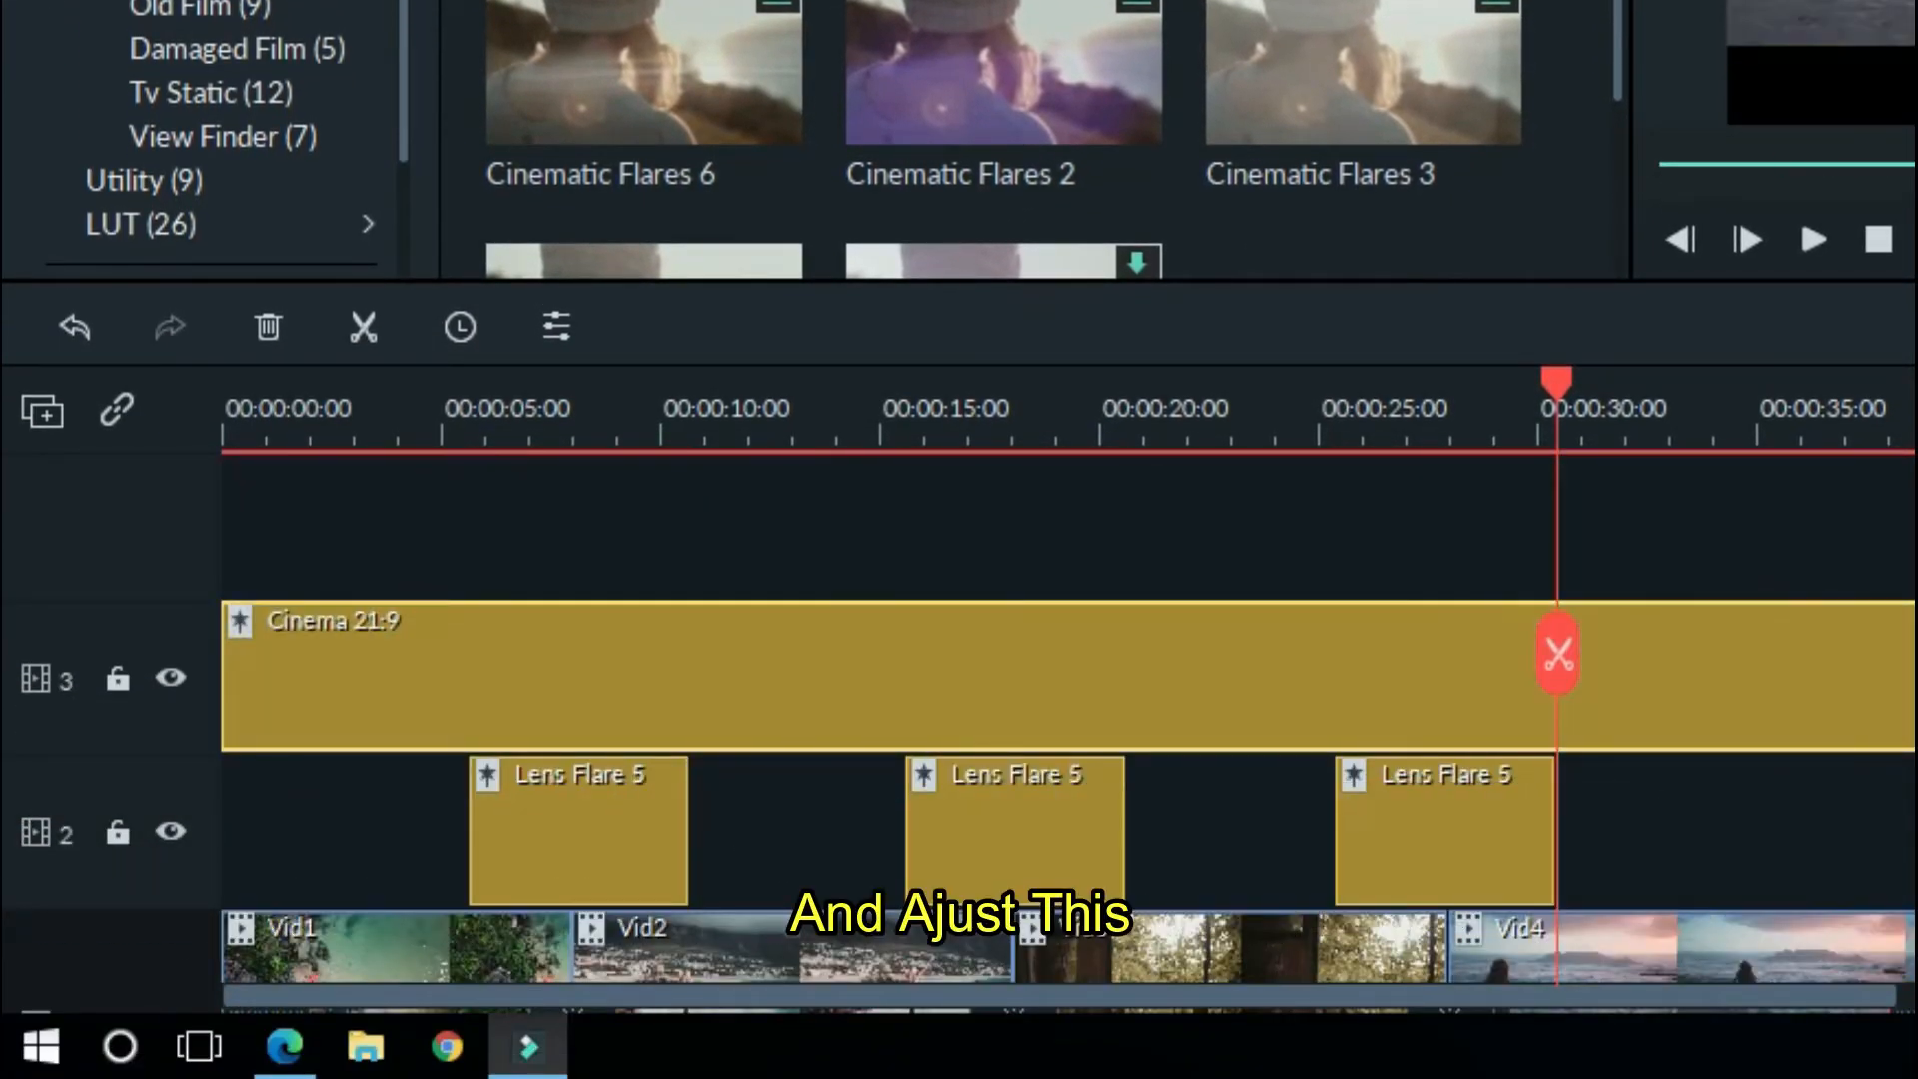
pyautogui.moveTo(1113, 670)
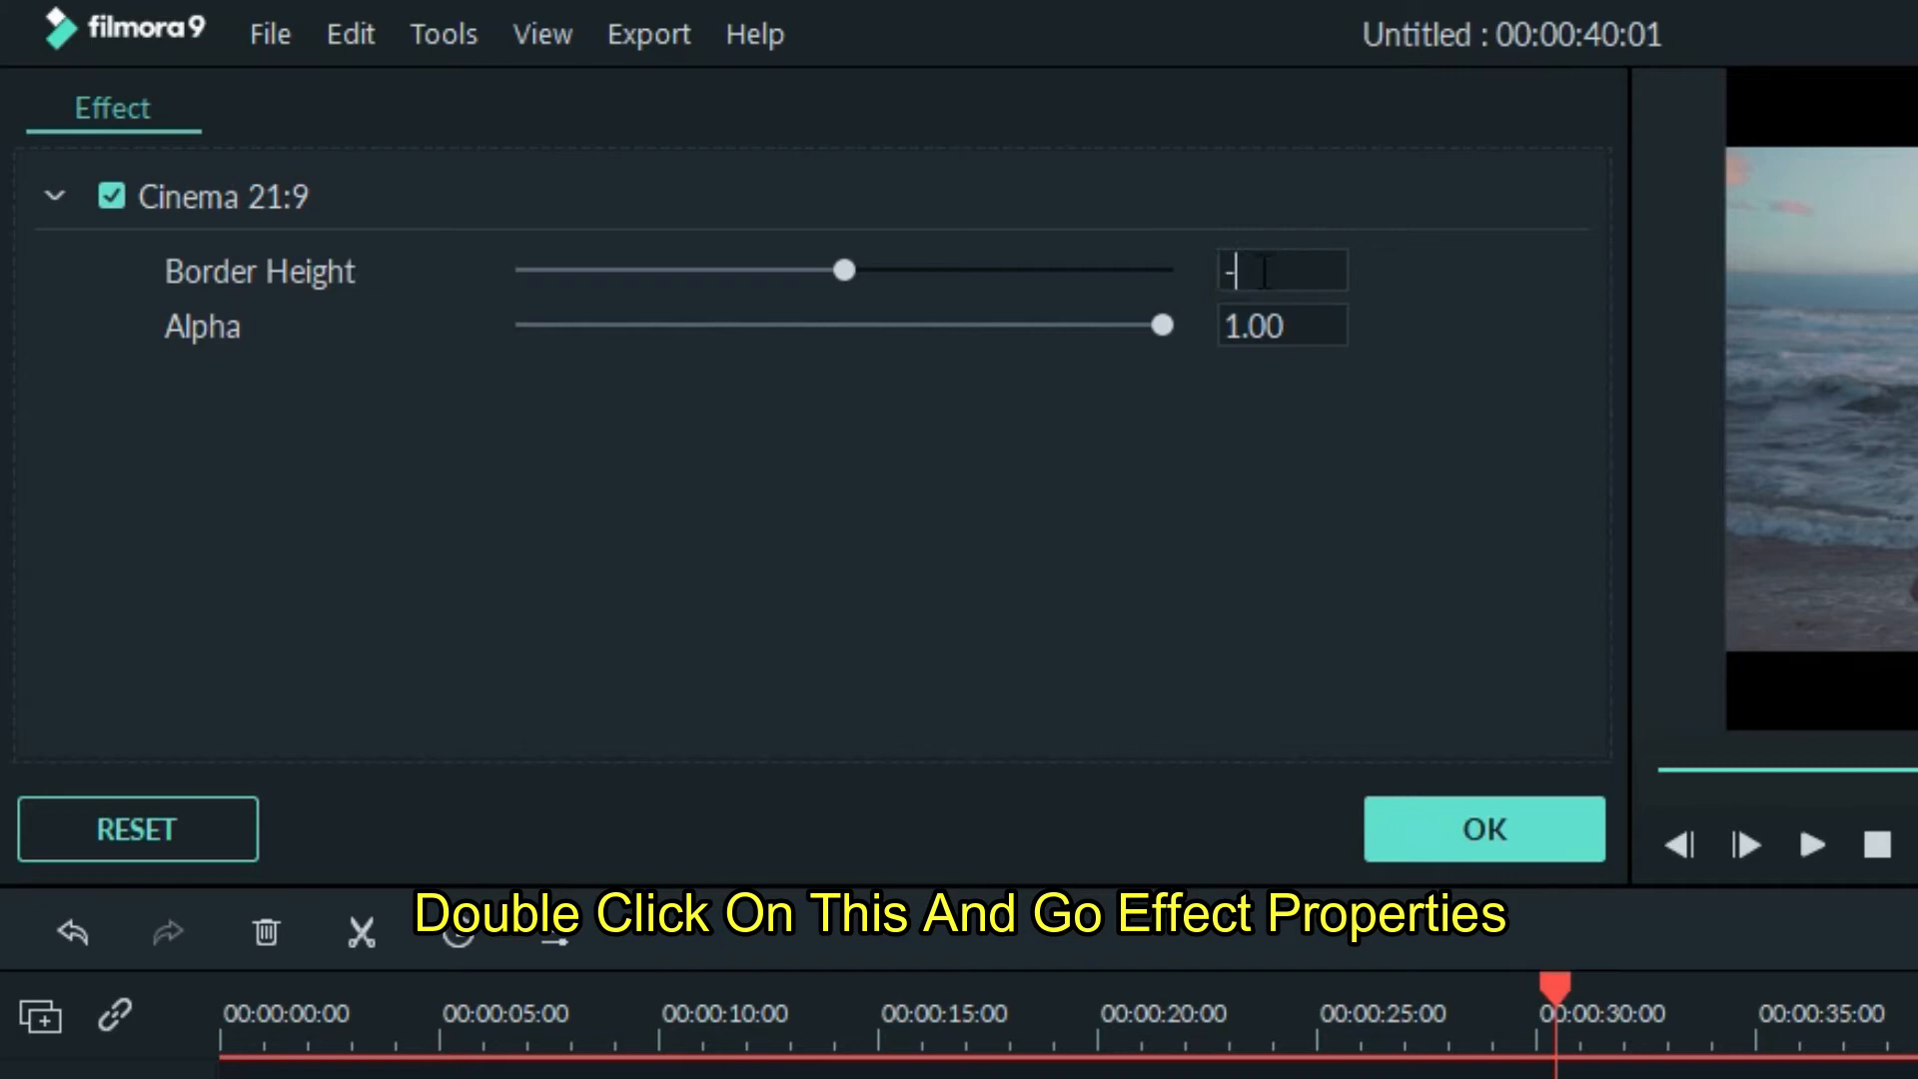
# Step: Set the Cinema 21:9 overlay's Border Height to -0.10 and confirm
pyautogui.write('0.10')
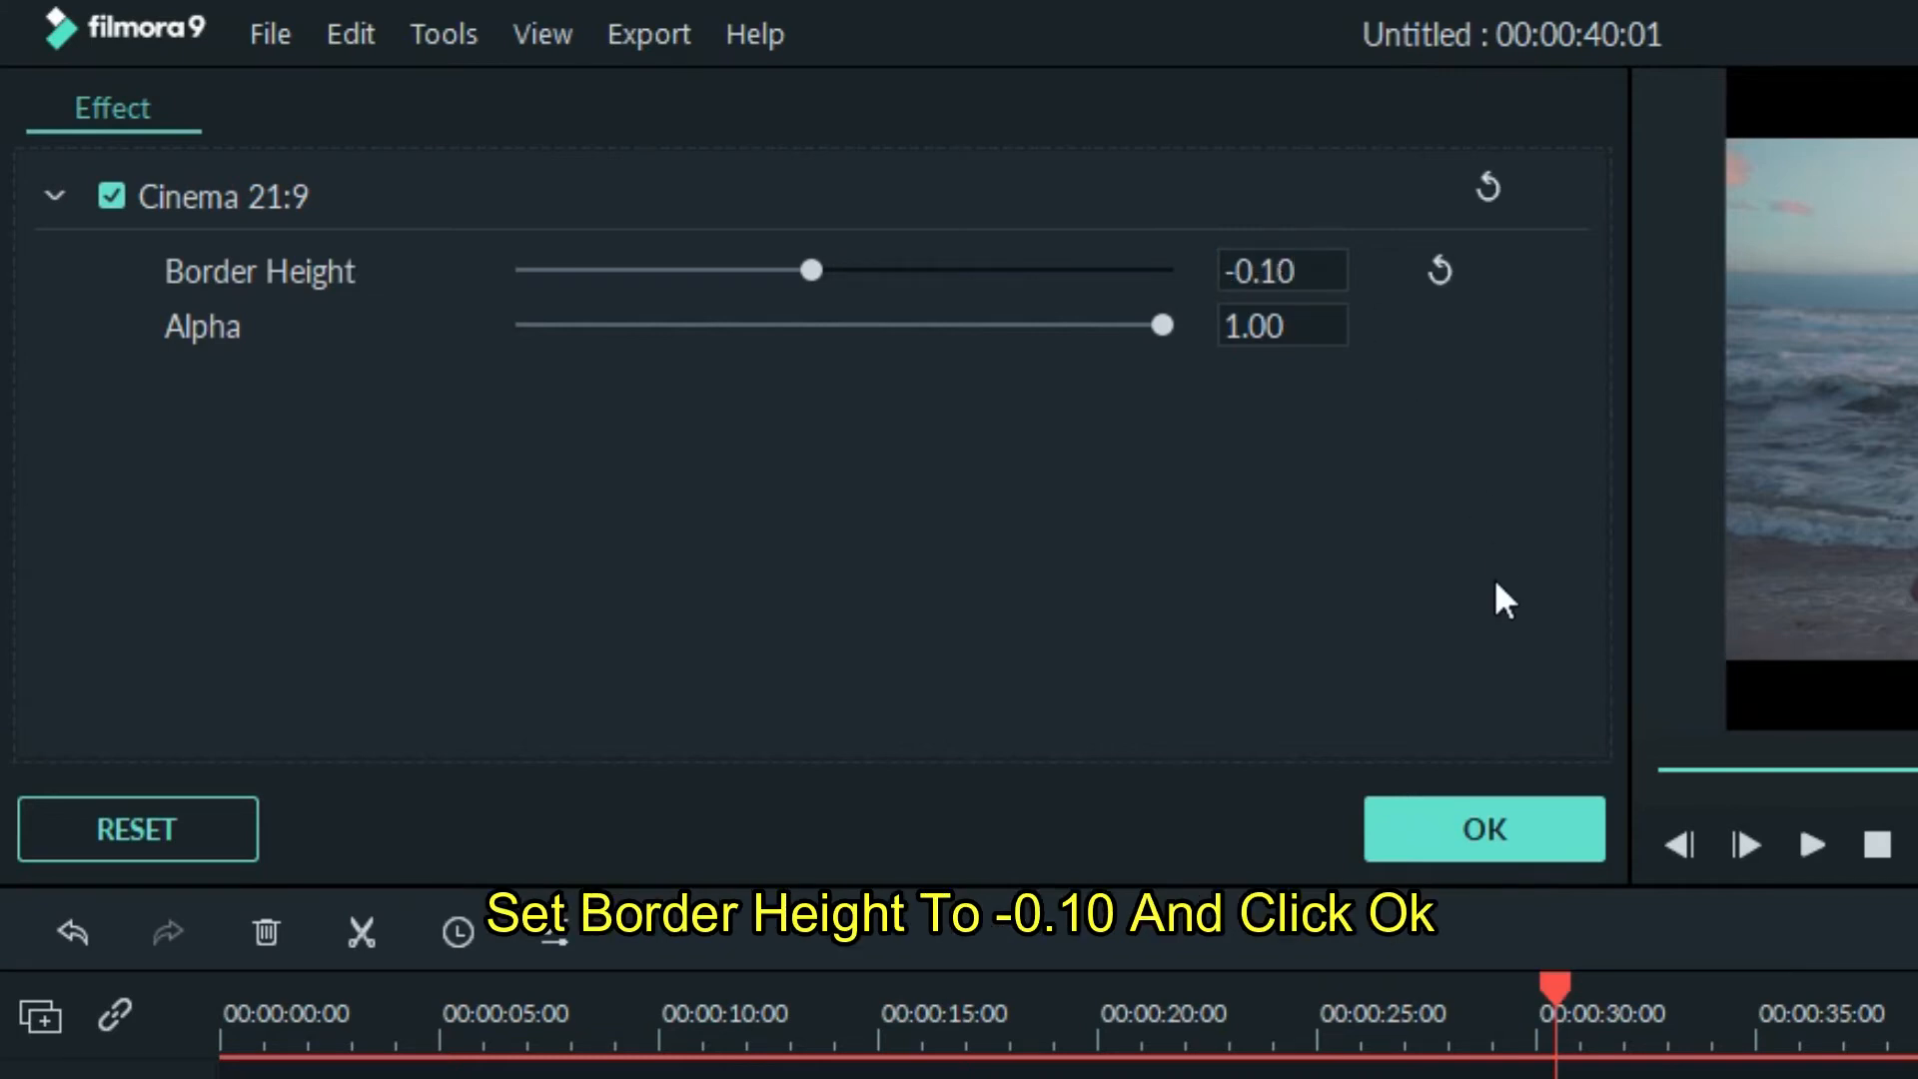
pyautogui.click(1482, 829)
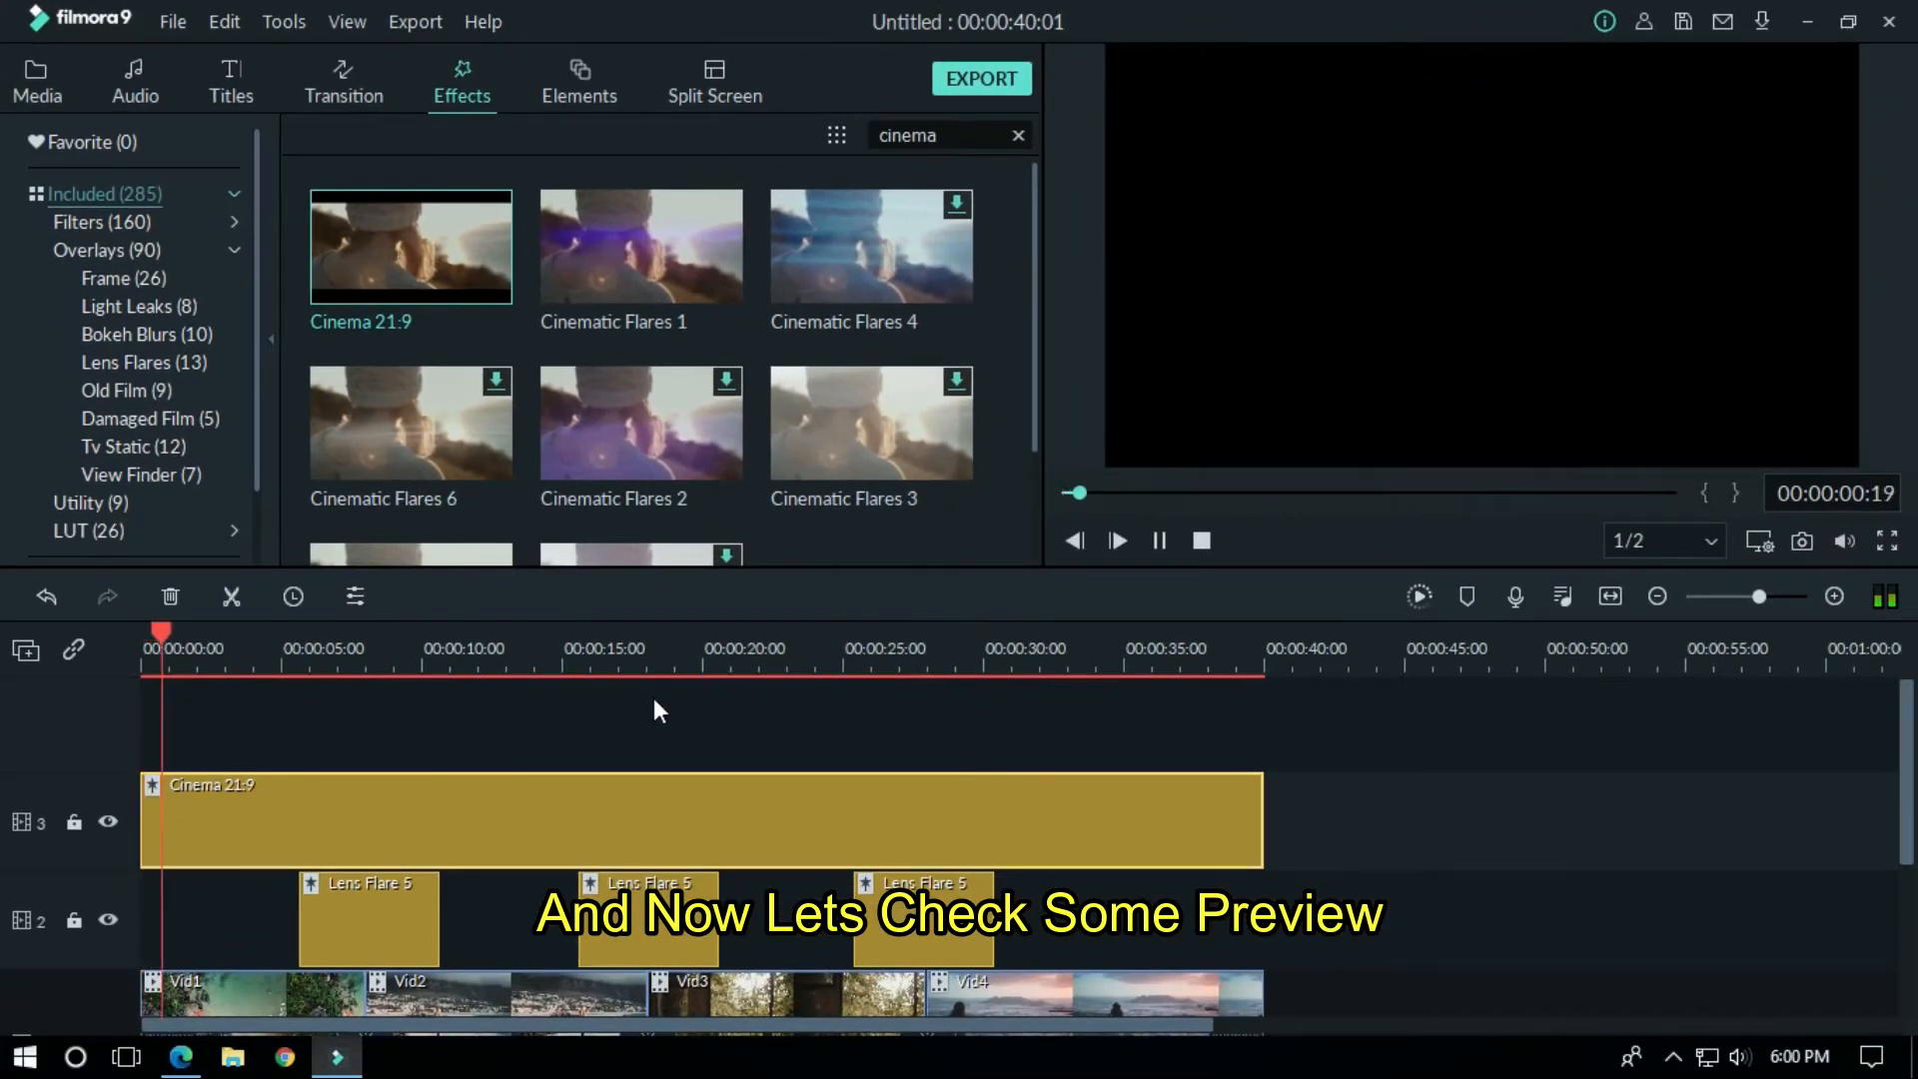
# Step: Preview the letterboxed video, pause it, and bring up the Export window
pyautogui.click(1114, 539)
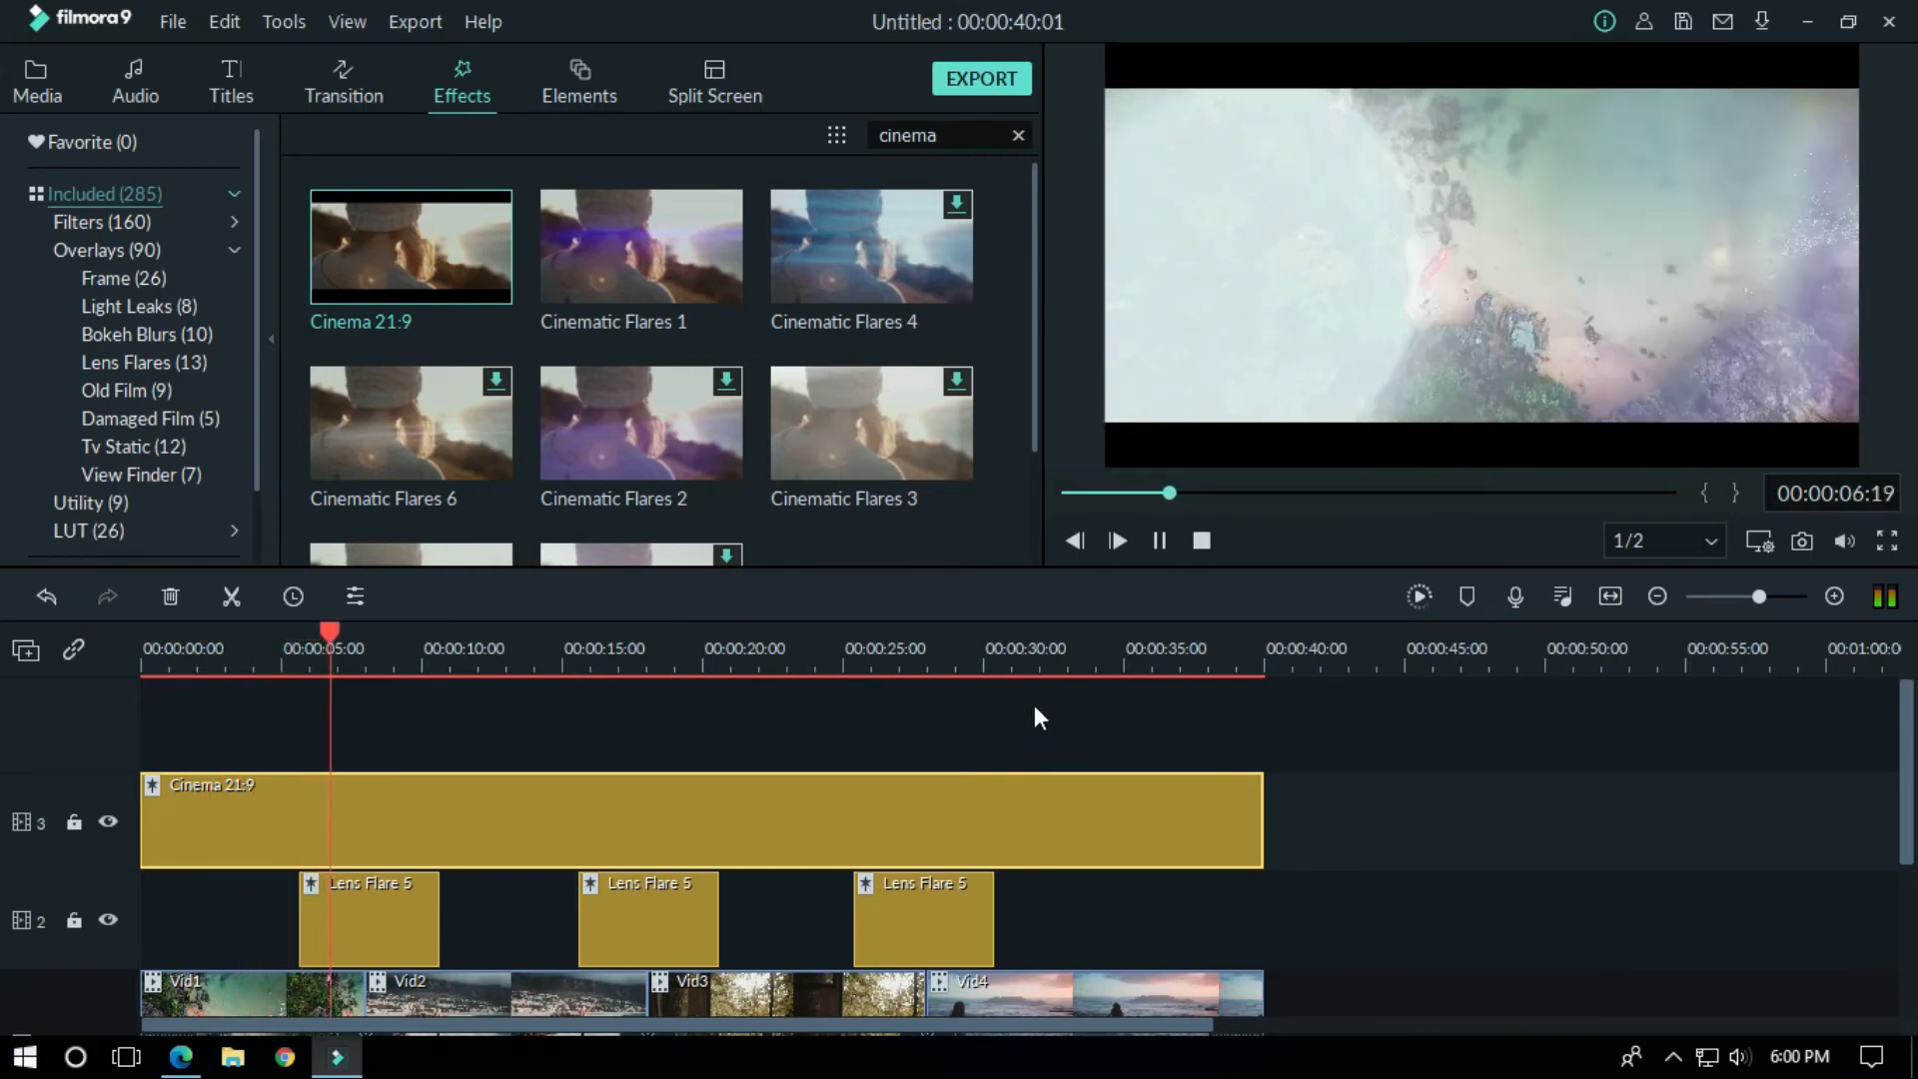
pyautogui.click(1115, 539)
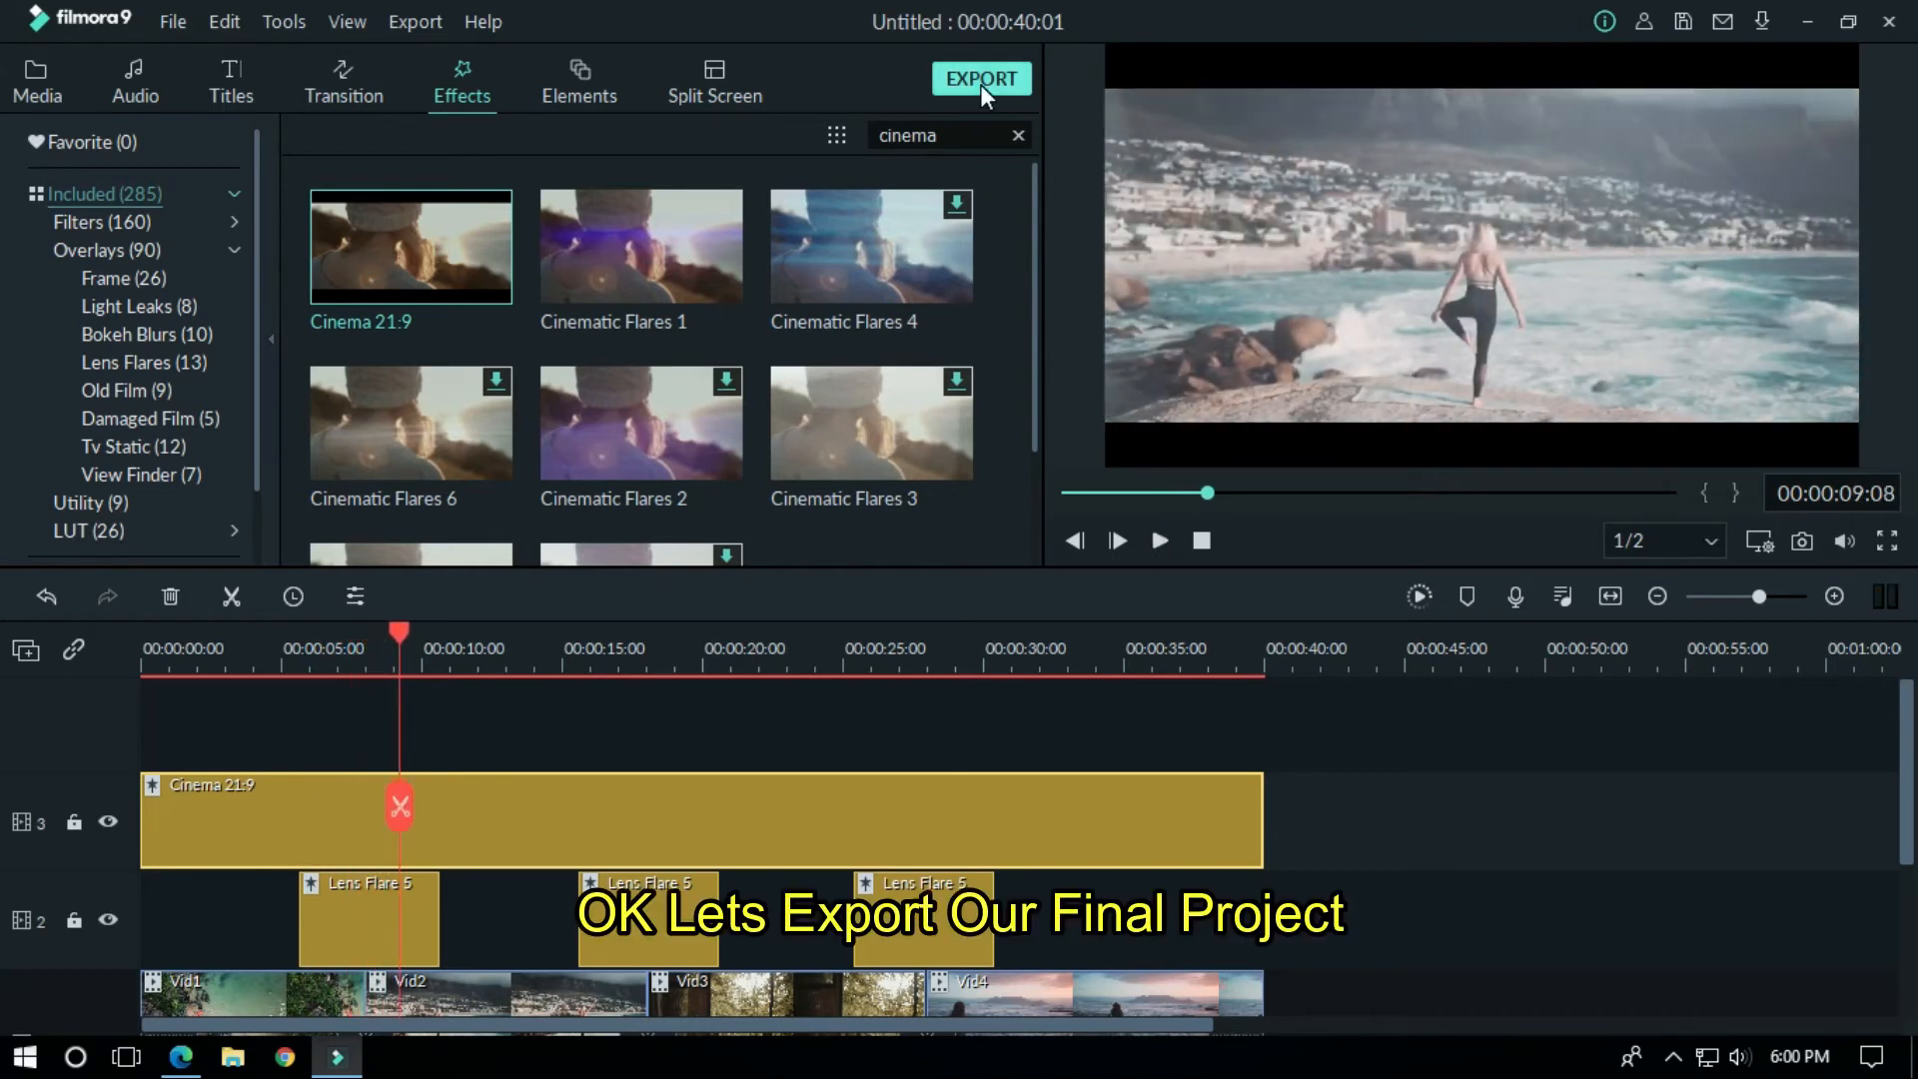
pyautogui.click(980, 78)
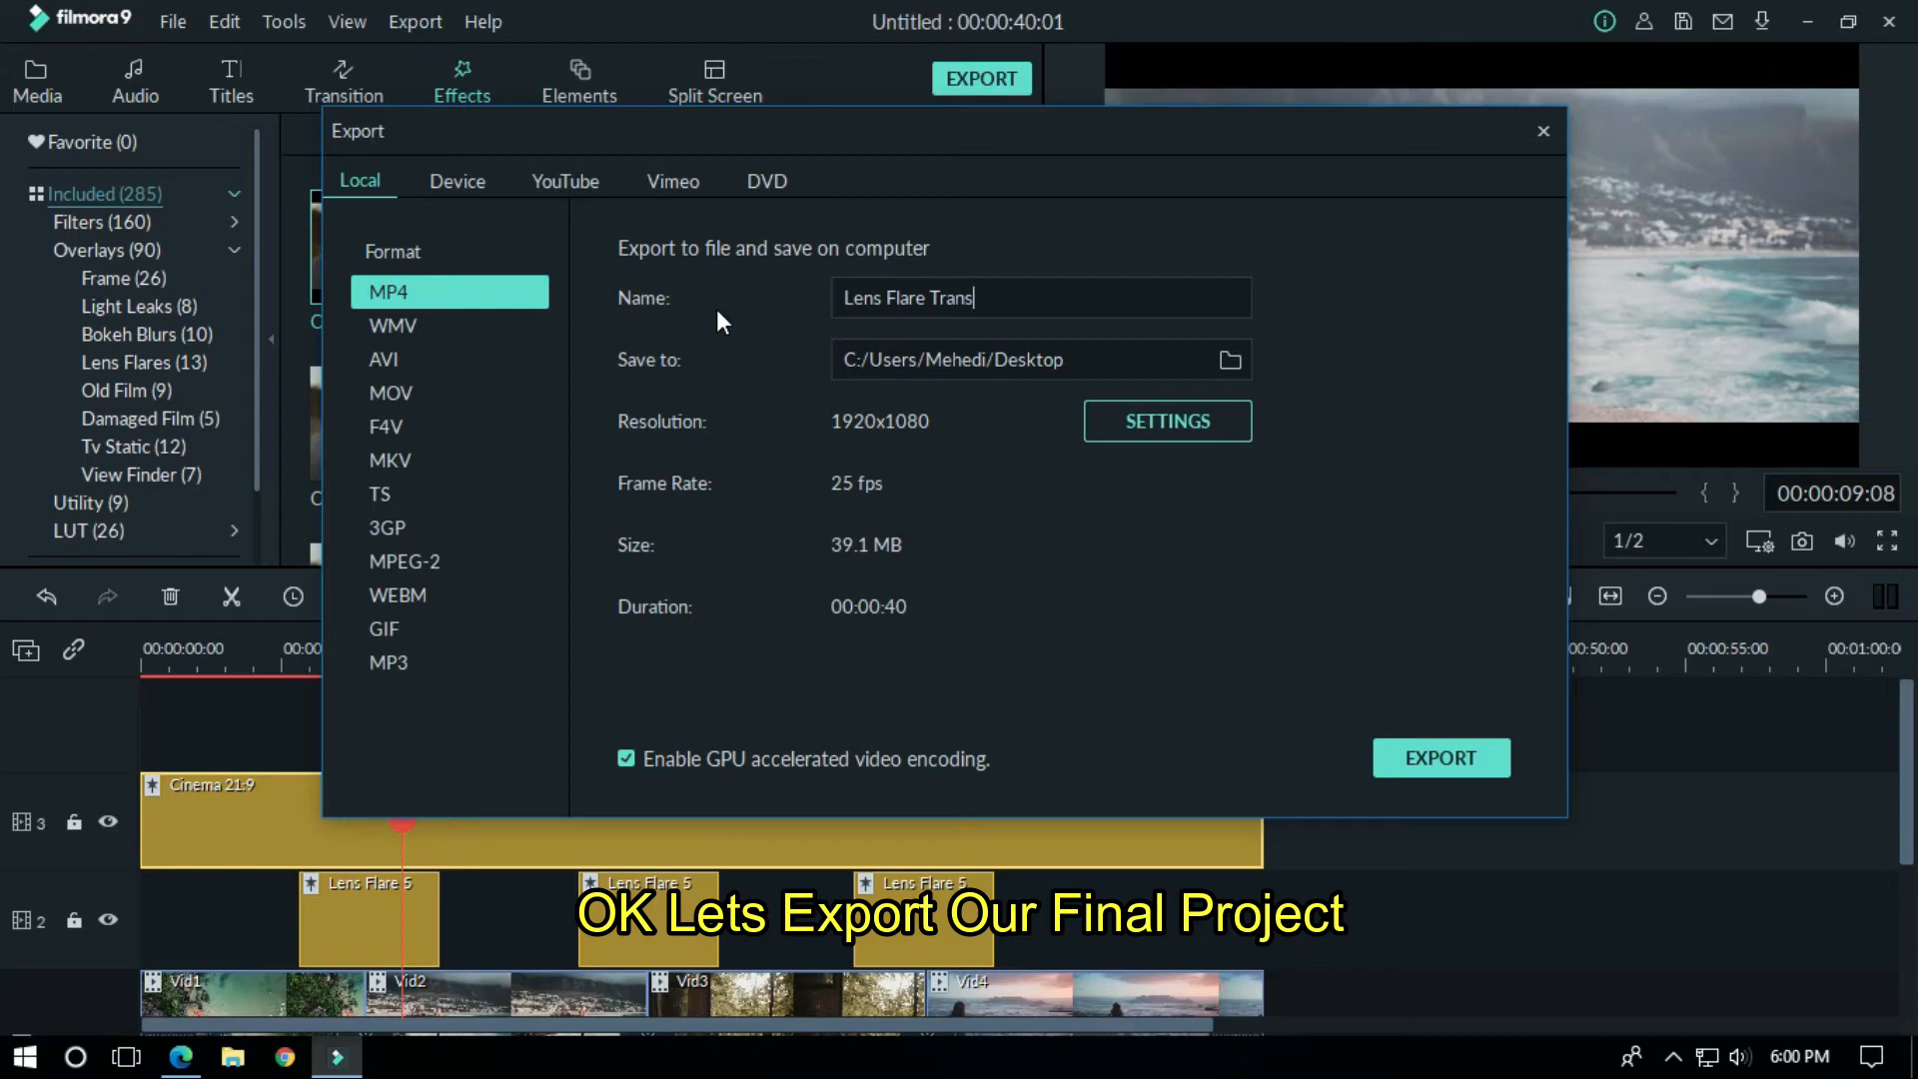